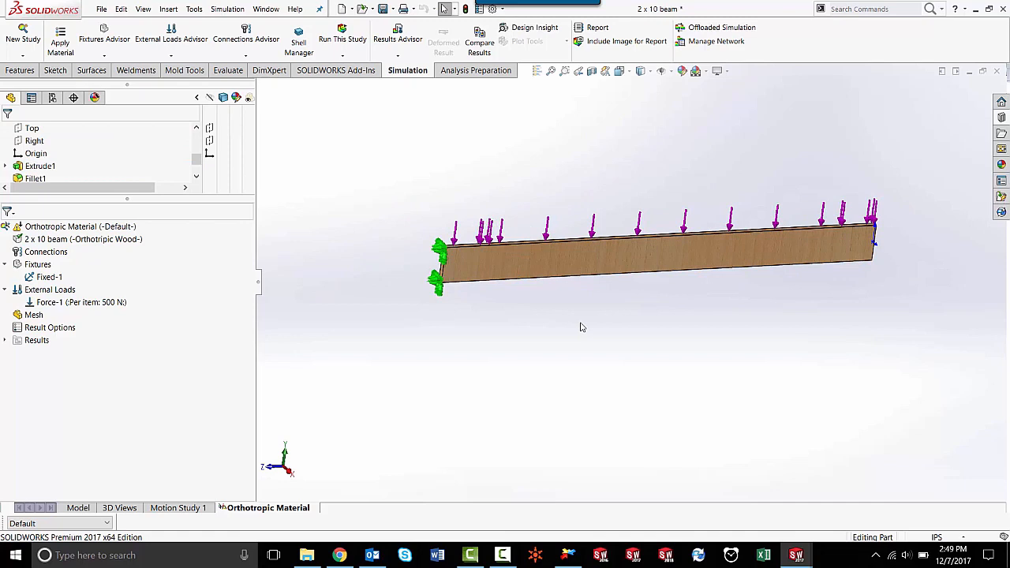
# Open Apply/Edit Material for the 2 x 10 beam body
pyautogui.click(49, 277)
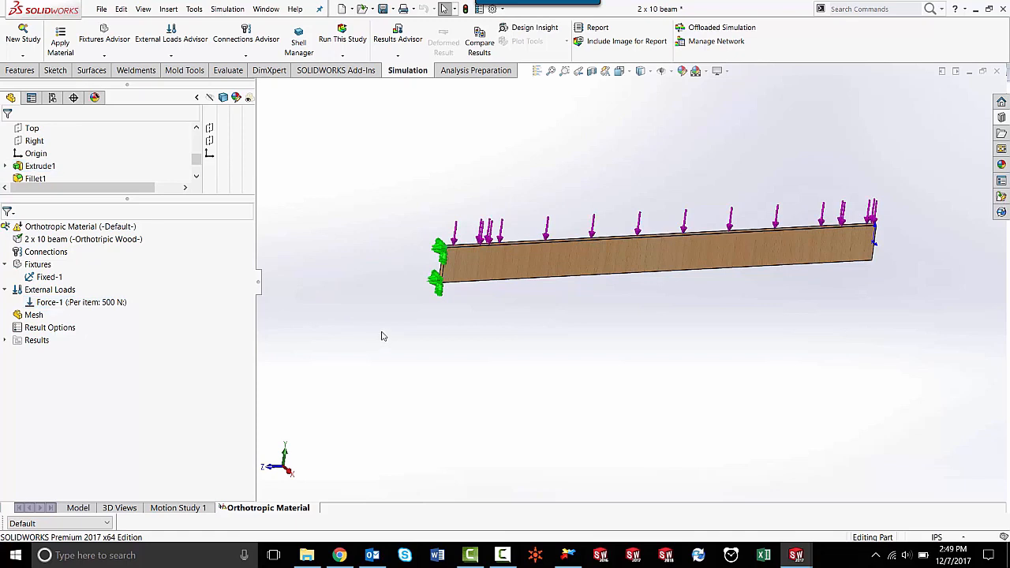
pyautogui.moveTo(503, 323)
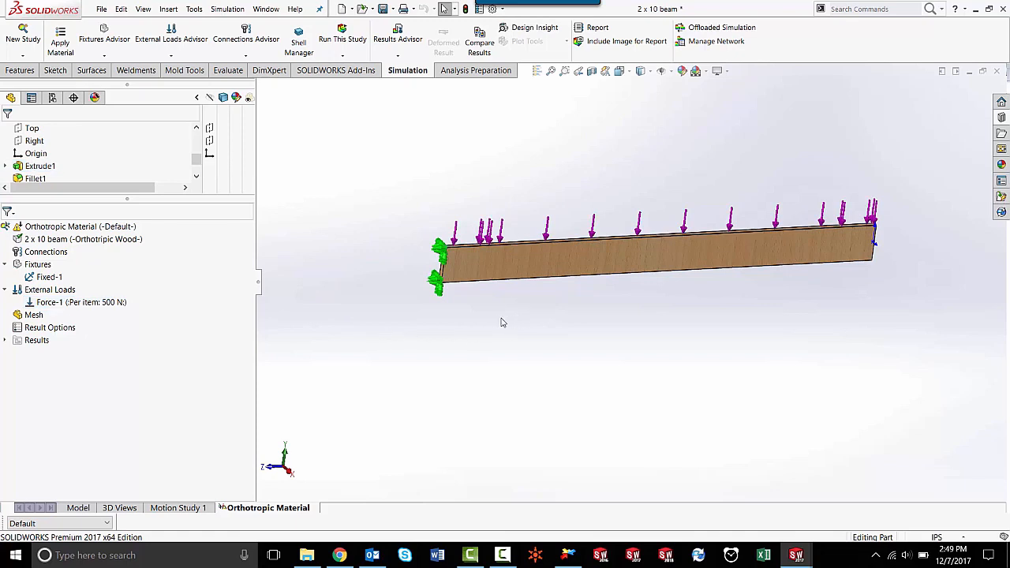
pyautogui.moveTo(397, 315)
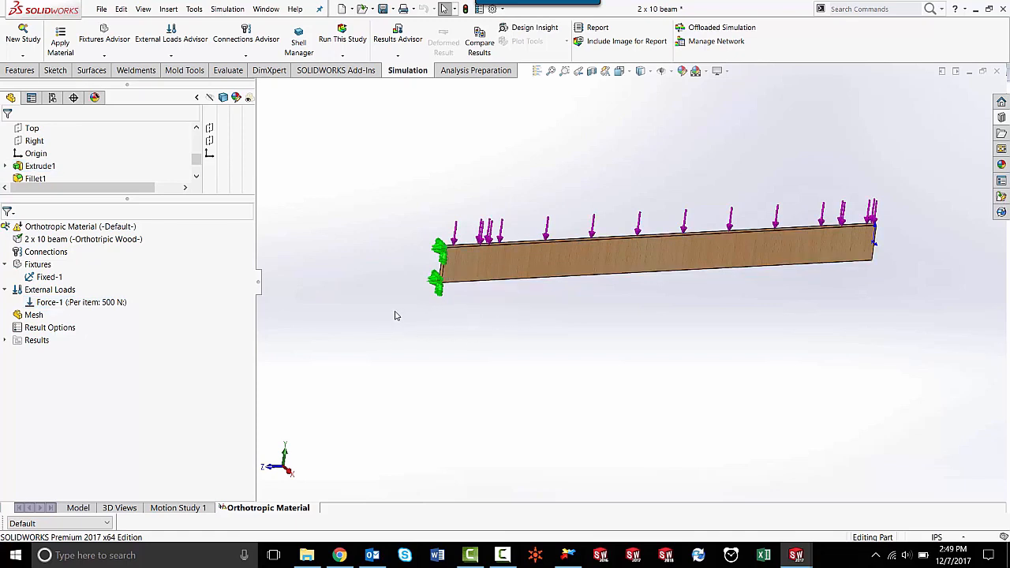
pyautogui.moveTo(45, 250)
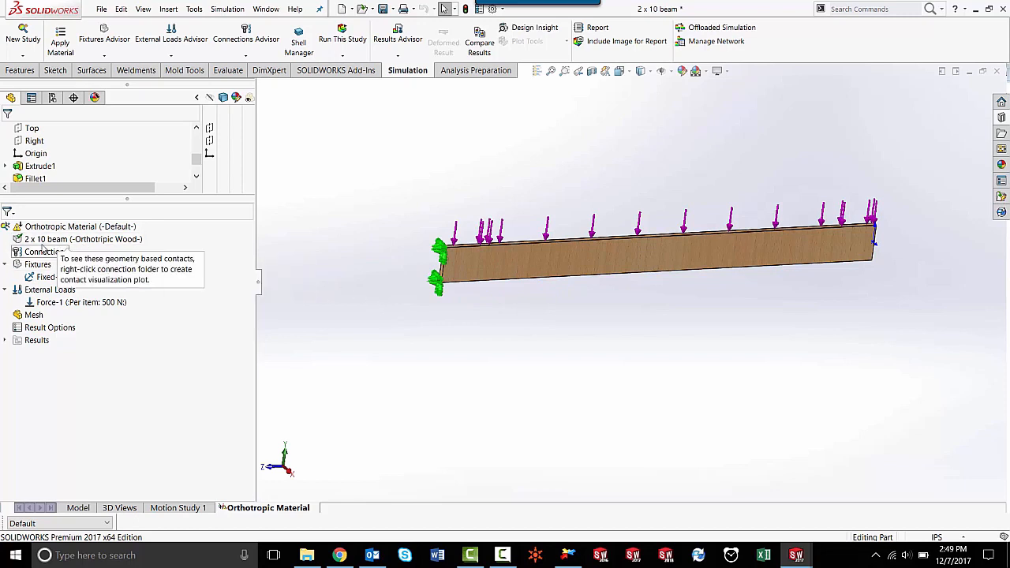
pyautogui.moveTo(63, 242)
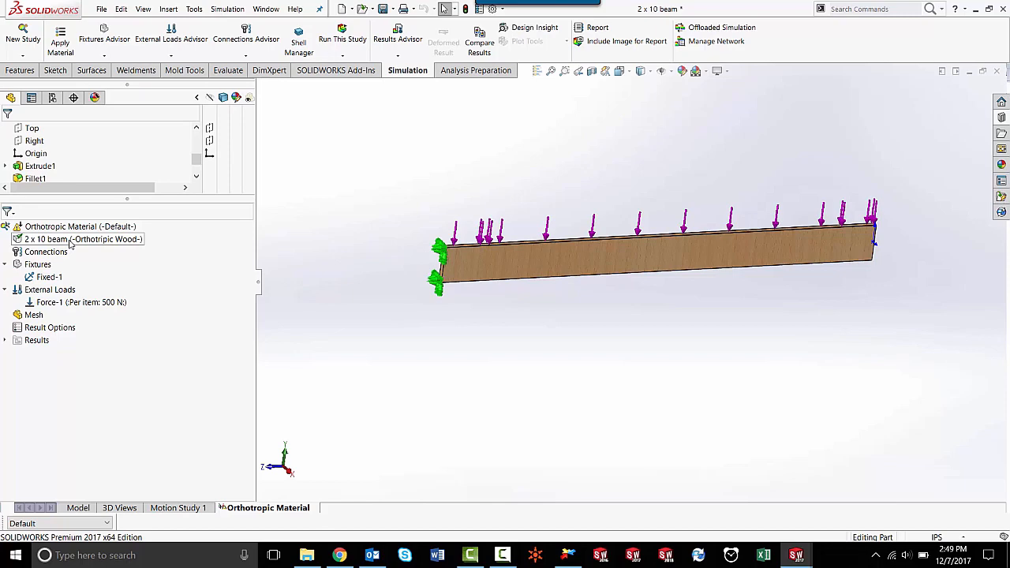
pyautogui.rightClick(71, 239)
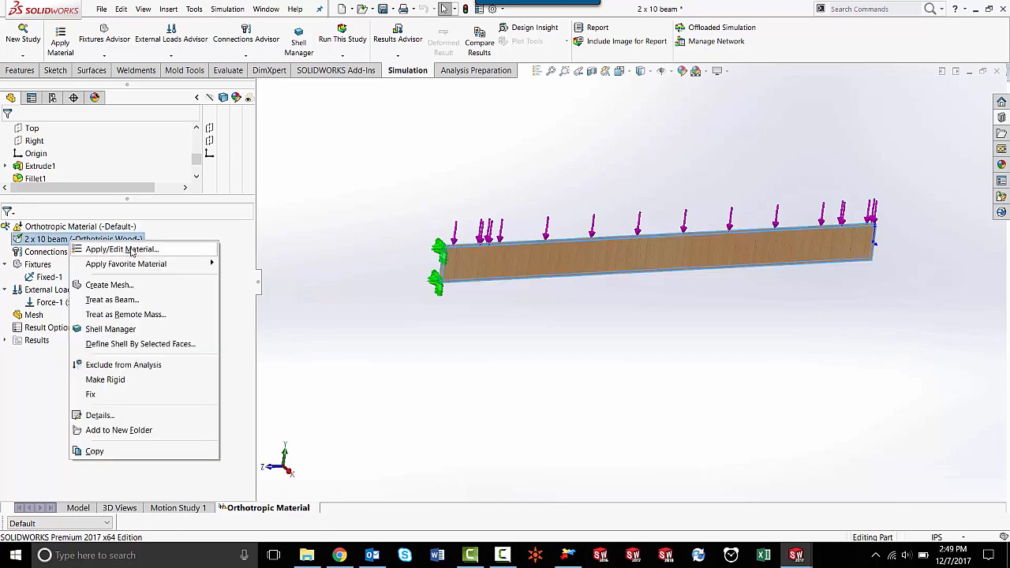
pyautogui.click(120, 249)
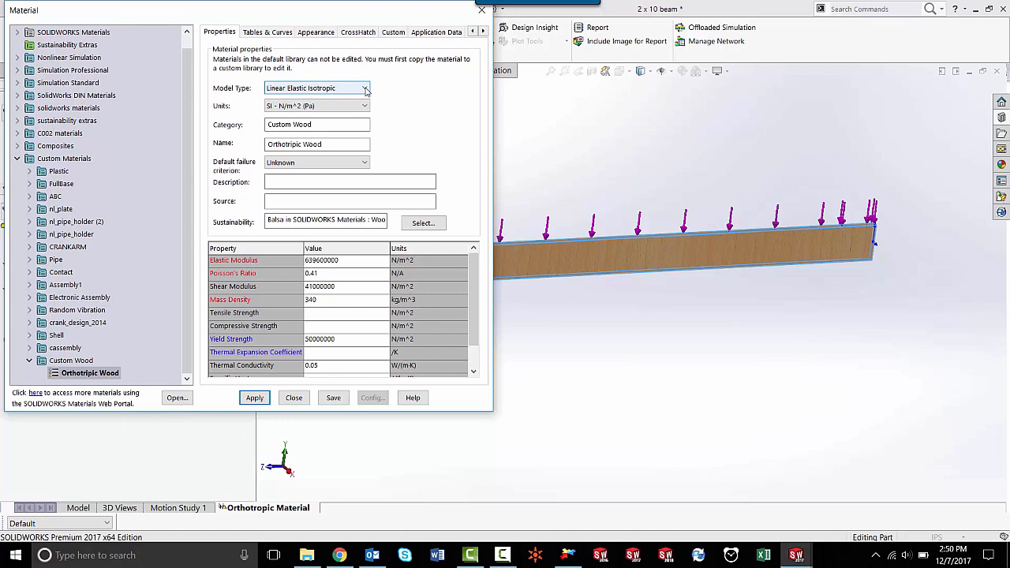
# Review the Model Type choices, keeping the isotropic model with Poisson's ratio 0.41
pyautogui.click(365, 88)
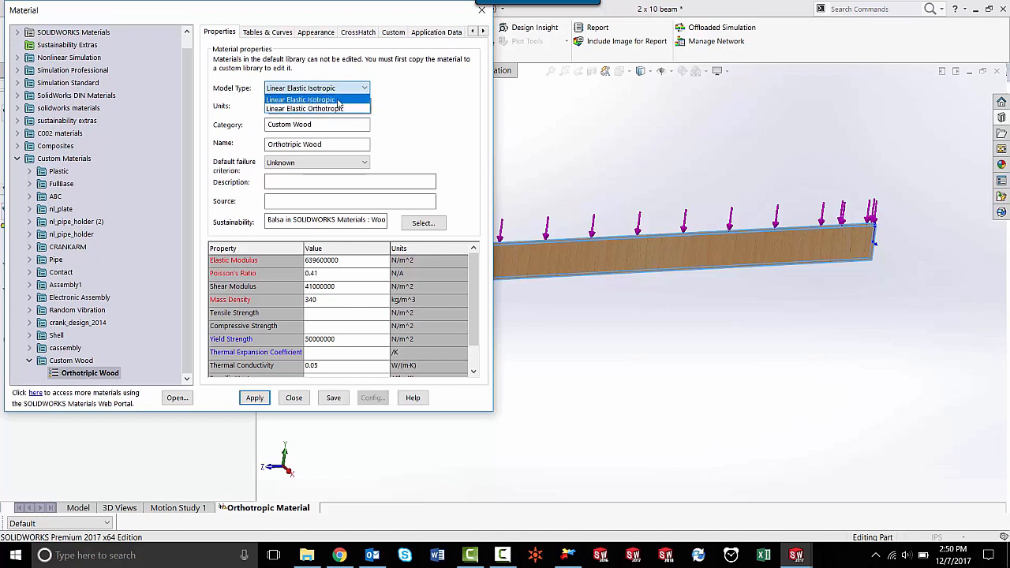
pyautogui.click(299, 99)
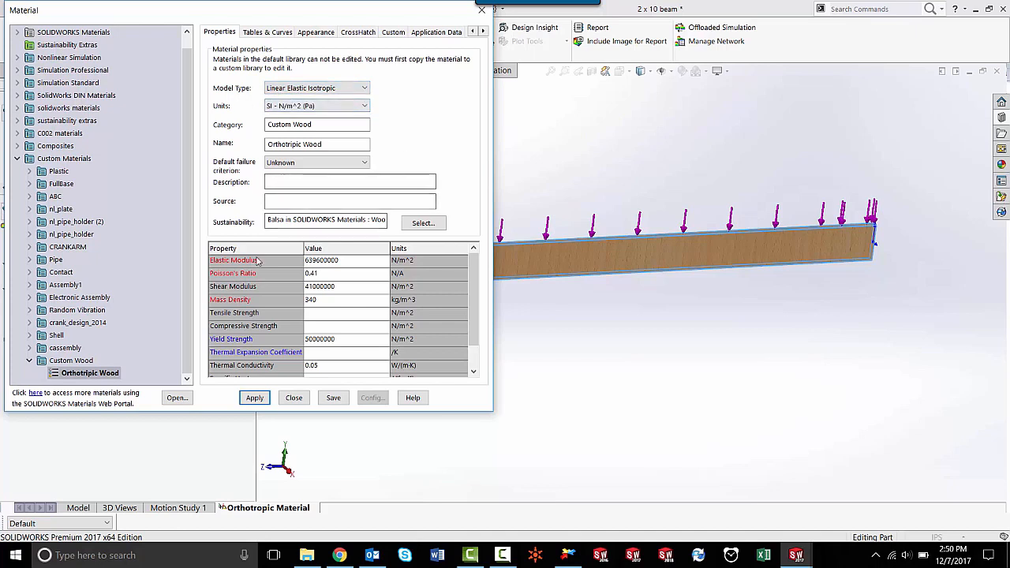
pyautogui.moveTo(240, 272)
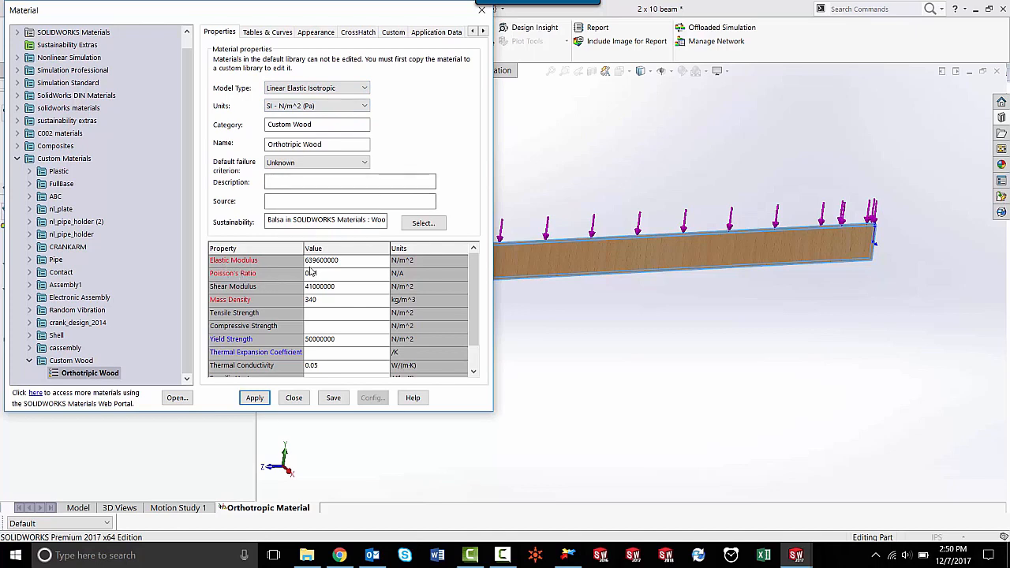
pyautogui.write('0.41')
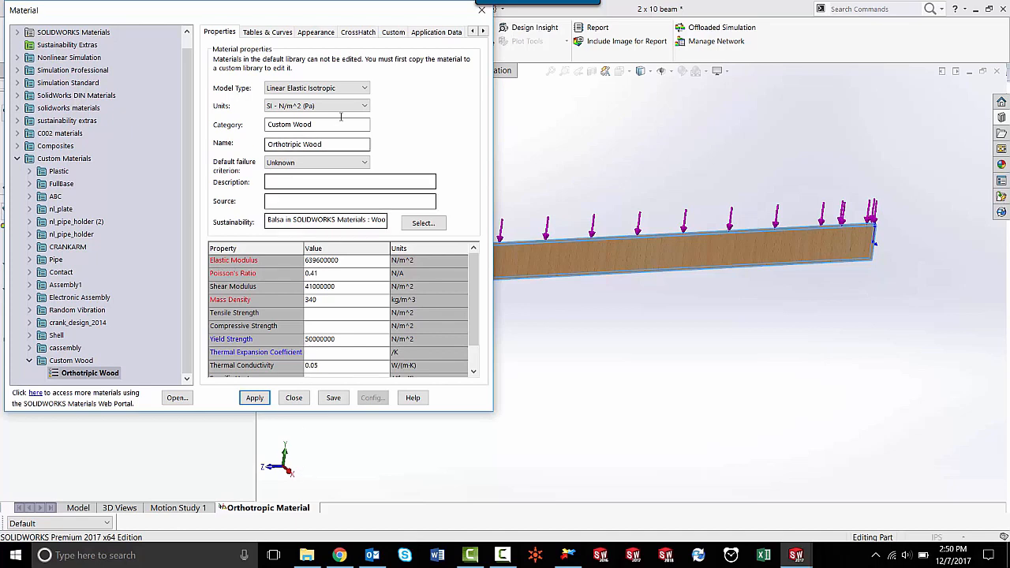
pyautogui.click(362, 88)
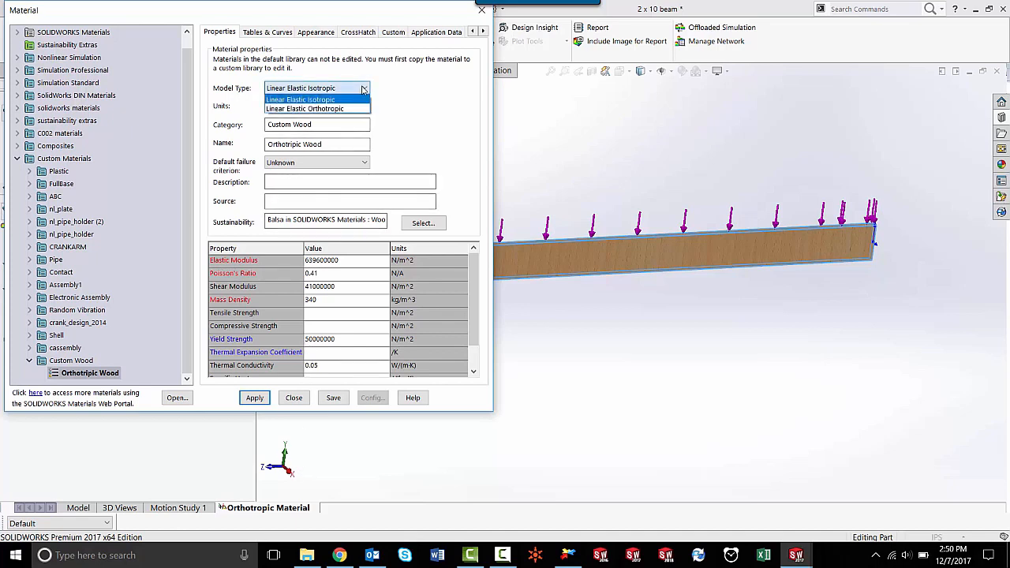
# Set Model Type to Linear Elastic Orthotropic, showing X, Y and Z moduli, Poisson's ratios and shear moduli
pyautogui.click(317, 108)
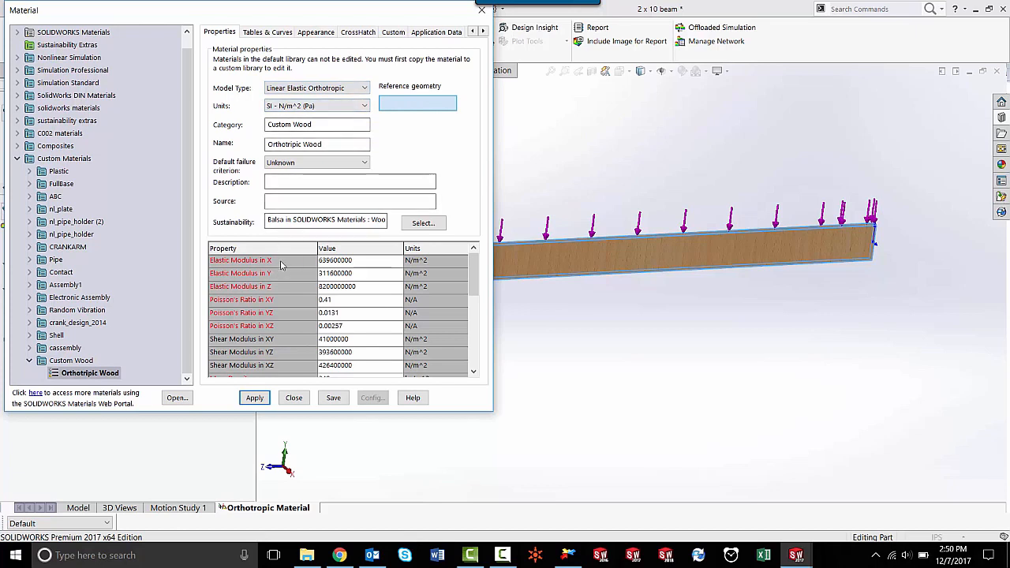
pyautogui.moveTo(285, 290)
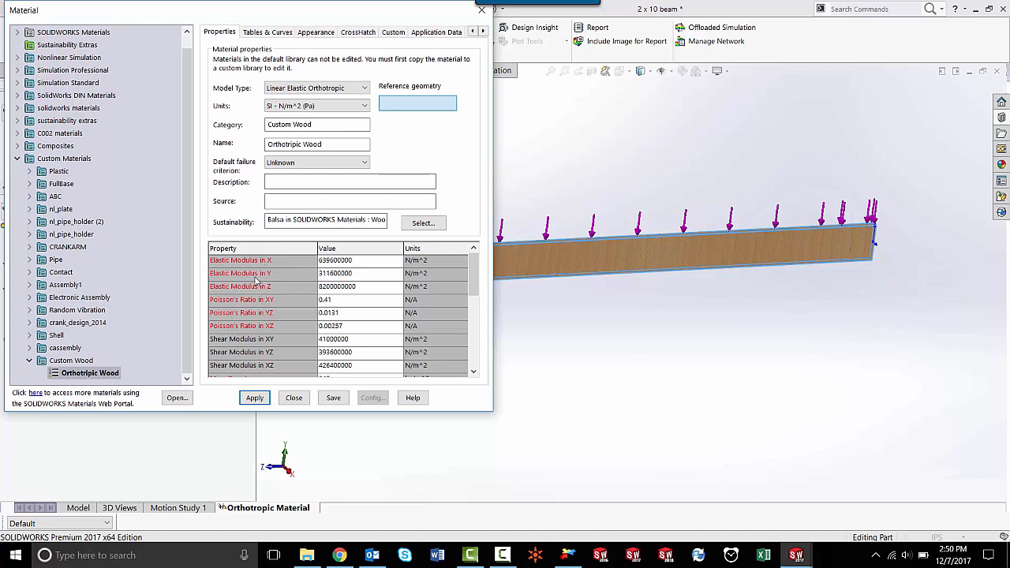
pyautogui.moveTo(285, 274)
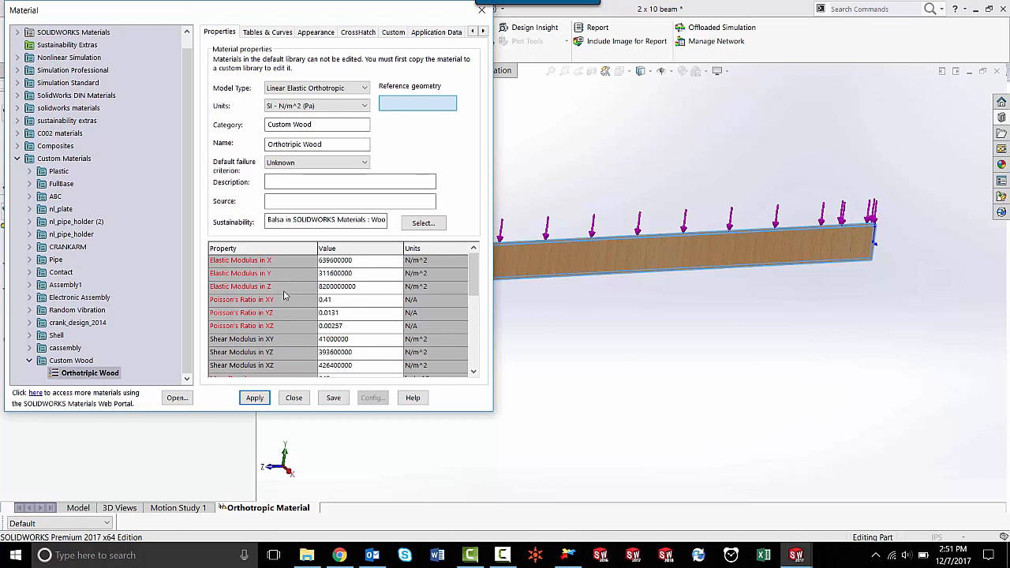
pyautogui.moveTo(276, 304)
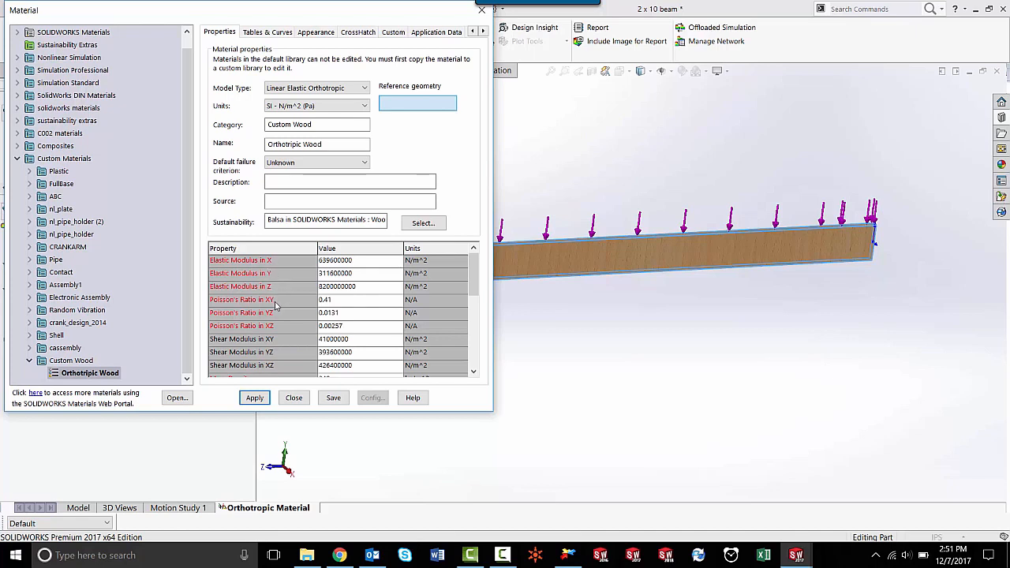
pyautogui.moveTo(274, 328)
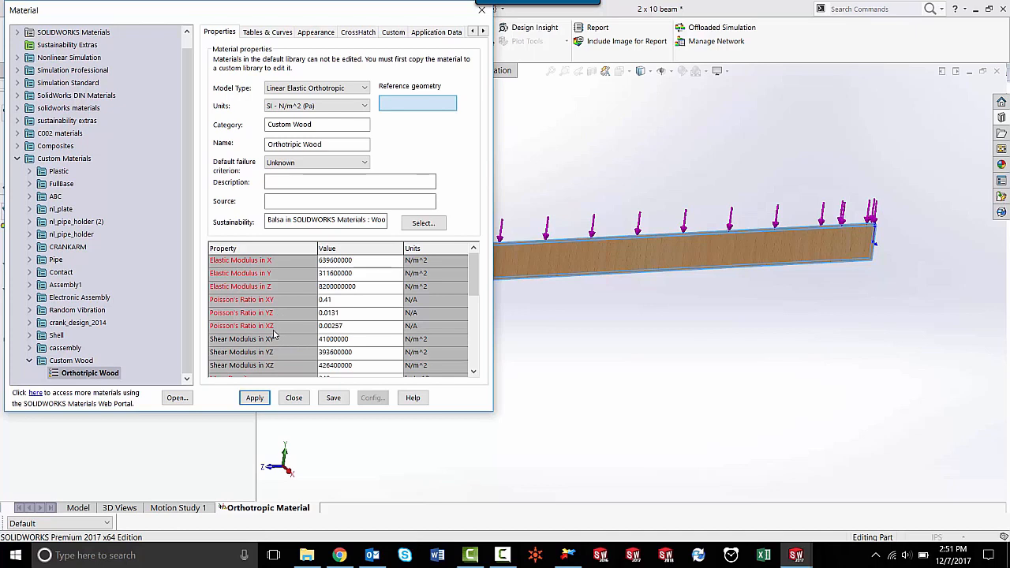
pyautogui.moveTo(292, 329)
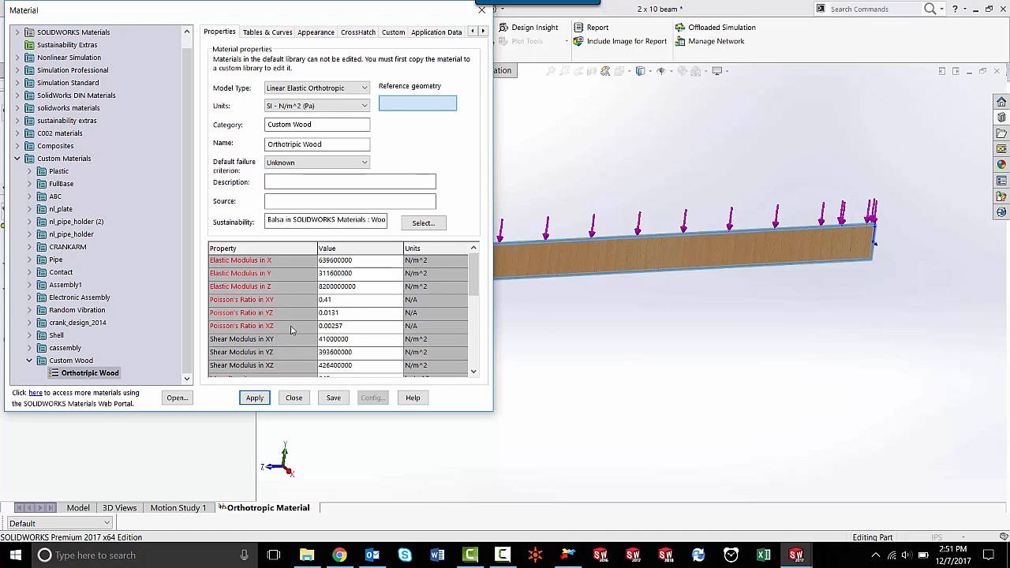
pyautogui.moveTo(283, 265)
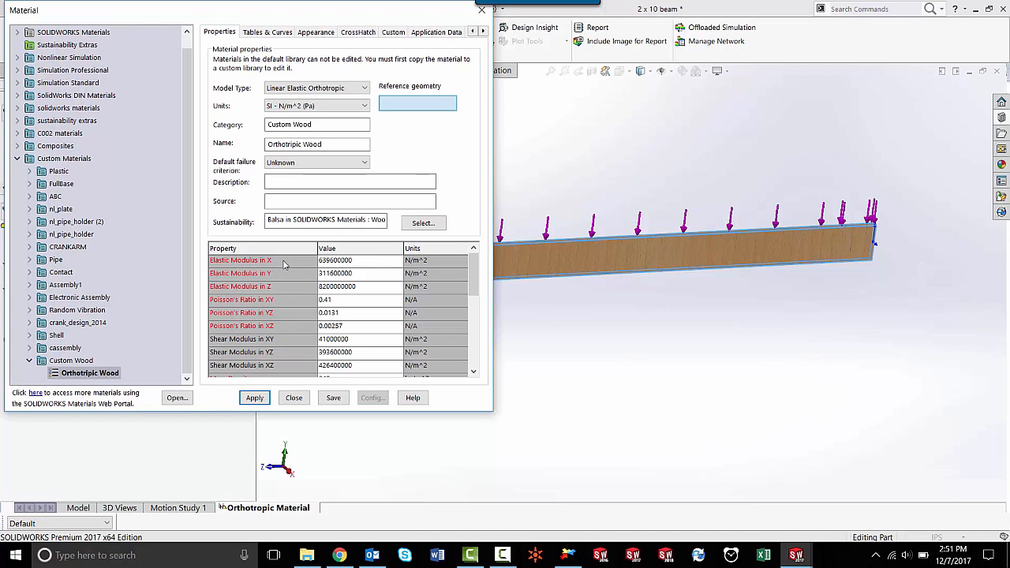
pyautogui.moveTo(286, 269)
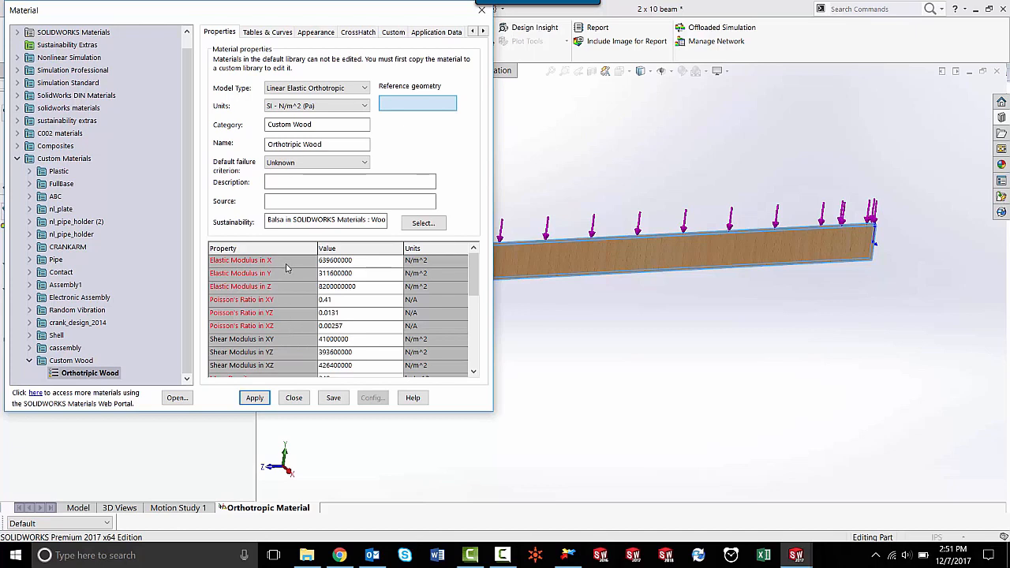
pyautogui.moveTo(296, 274)
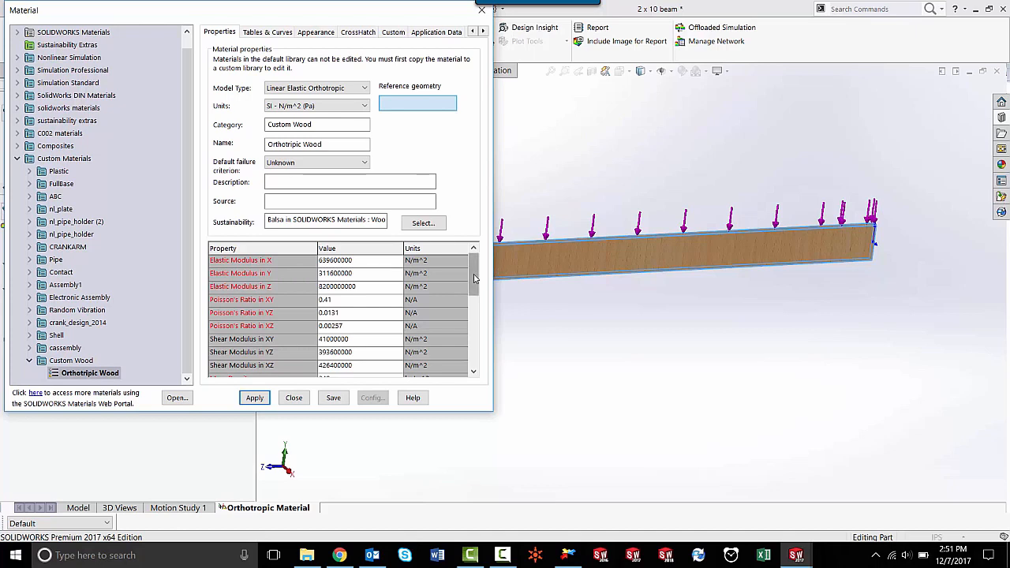
pyautogui.scroll(-3)
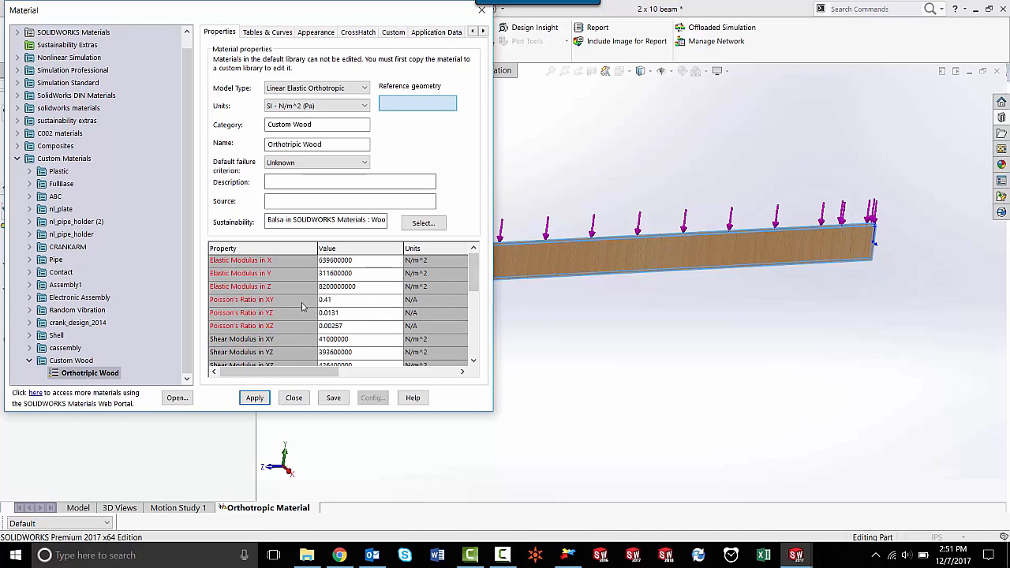
pyautogui.scroll(-3)
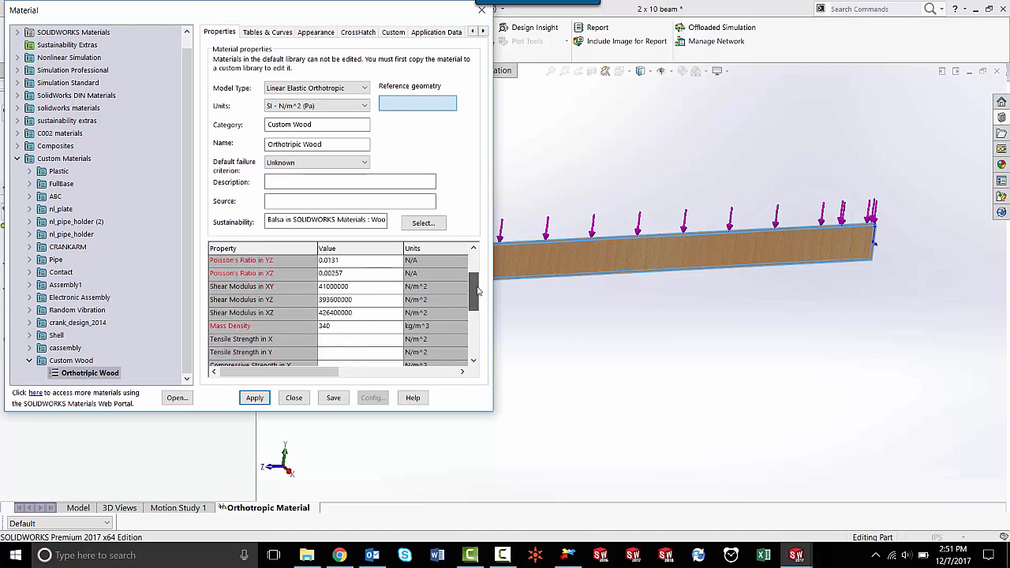
pyautogui.scroll(-3)
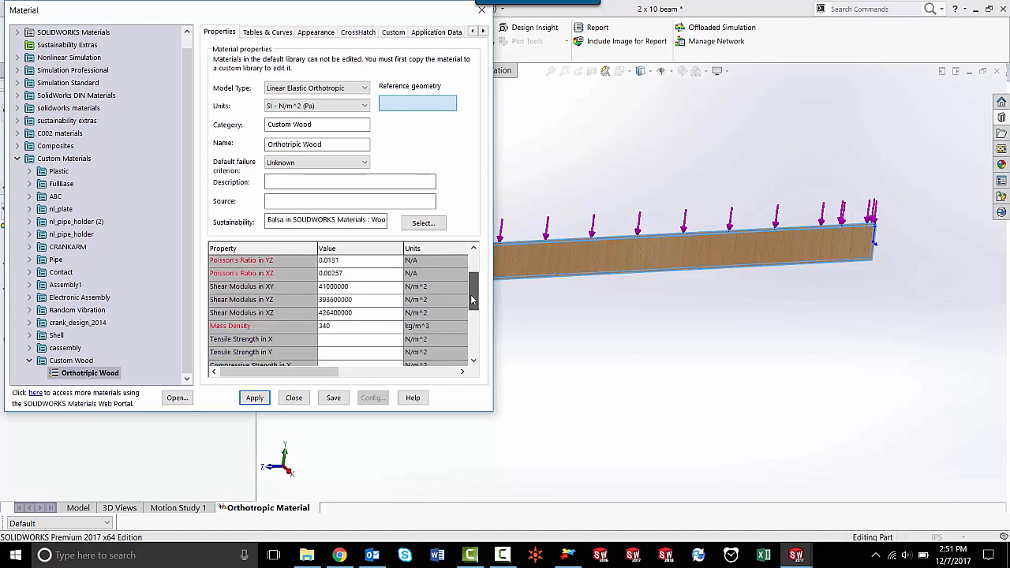
pyautogui.scroll(-3)
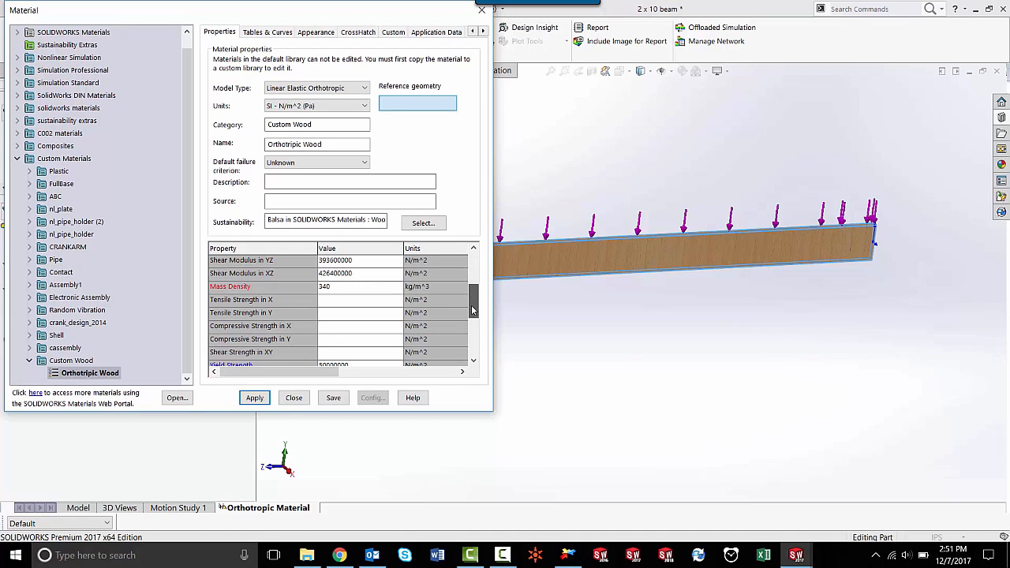
pyautogui.scroll(-3)
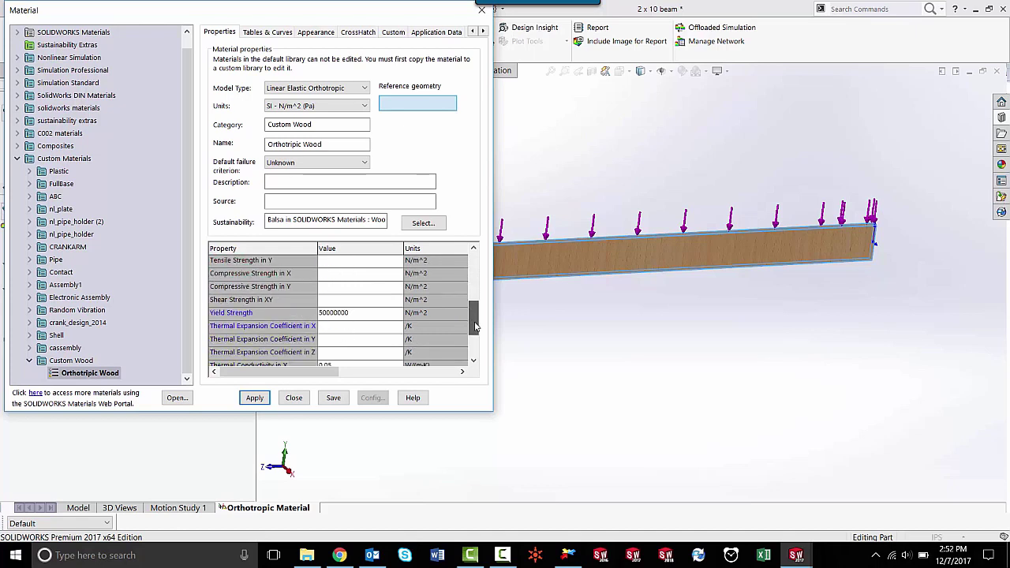
pyautogui.scroll(-3)
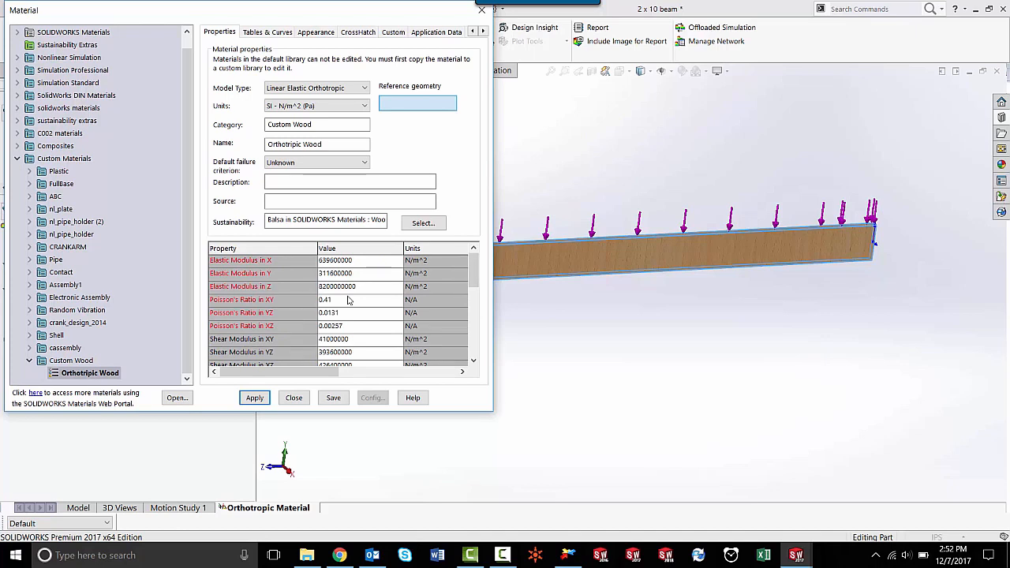
pyautogui.moveTo(368, 277)
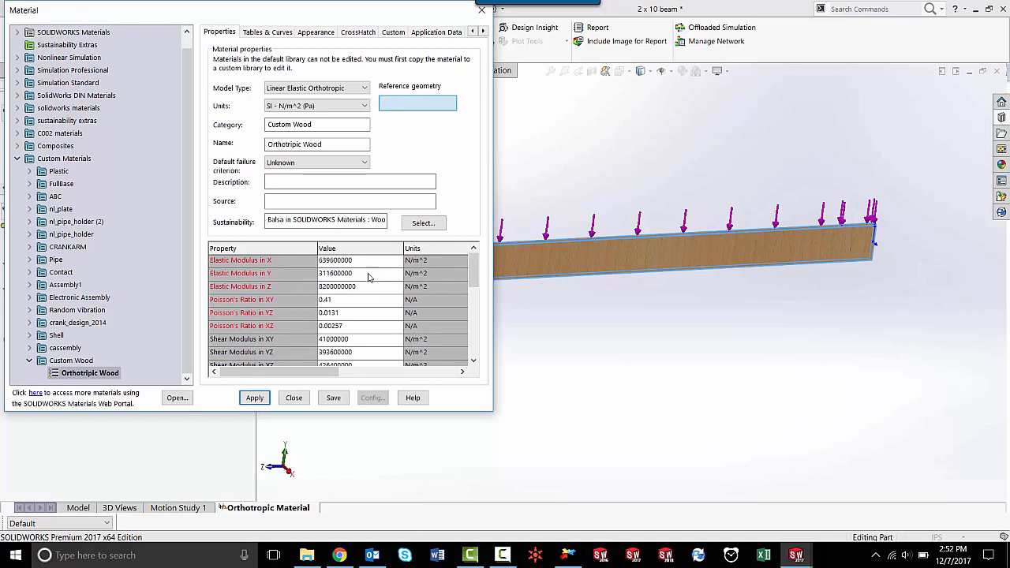
pyautogui.moveTo(468, 287)
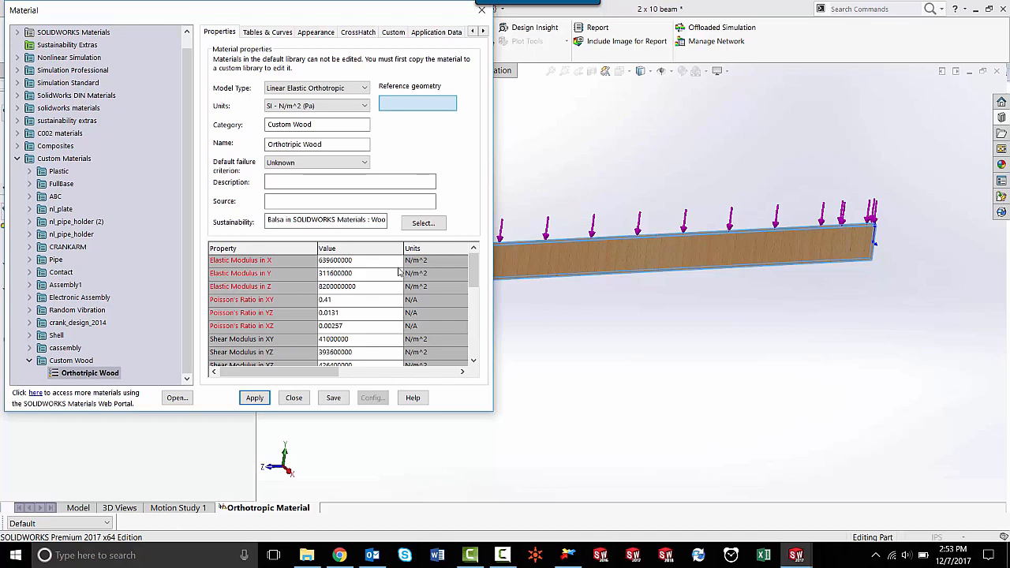
pyautogui.moveTo(365, 261)
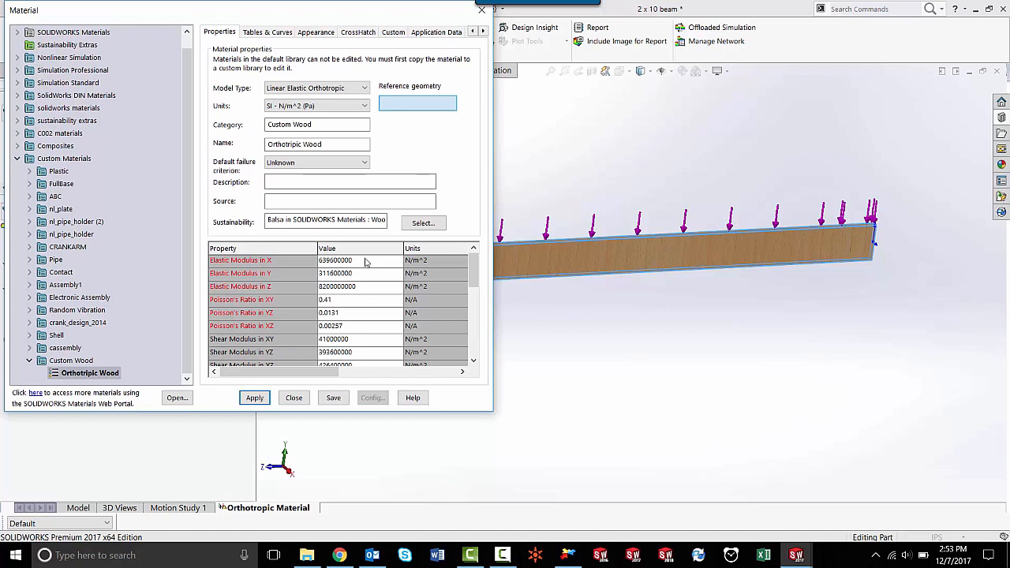
pyautogui.moveTo(369, 299)
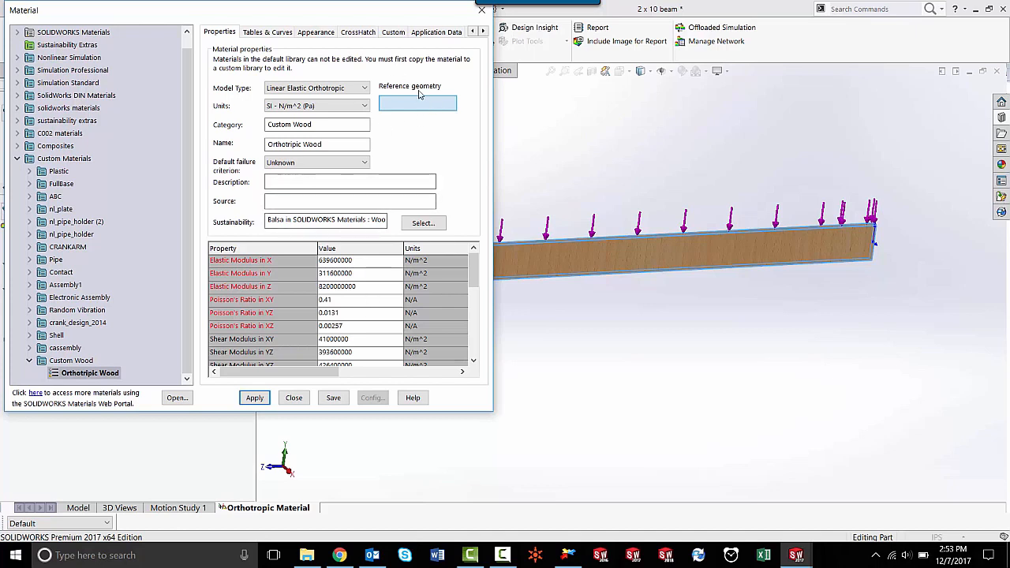
pyautogui.moveTo(398, 105)
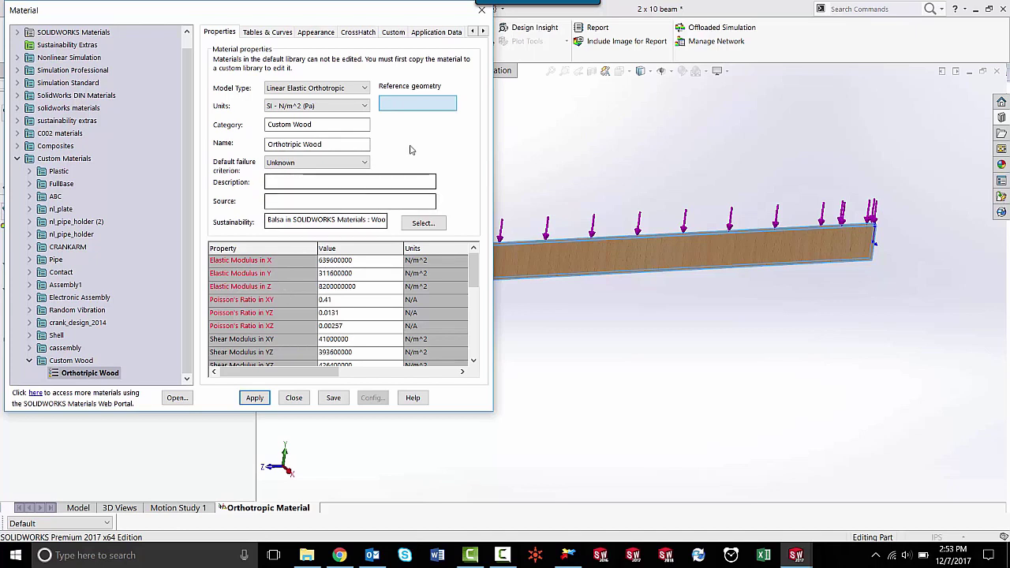
pyautogui.moveTo(425, 138)
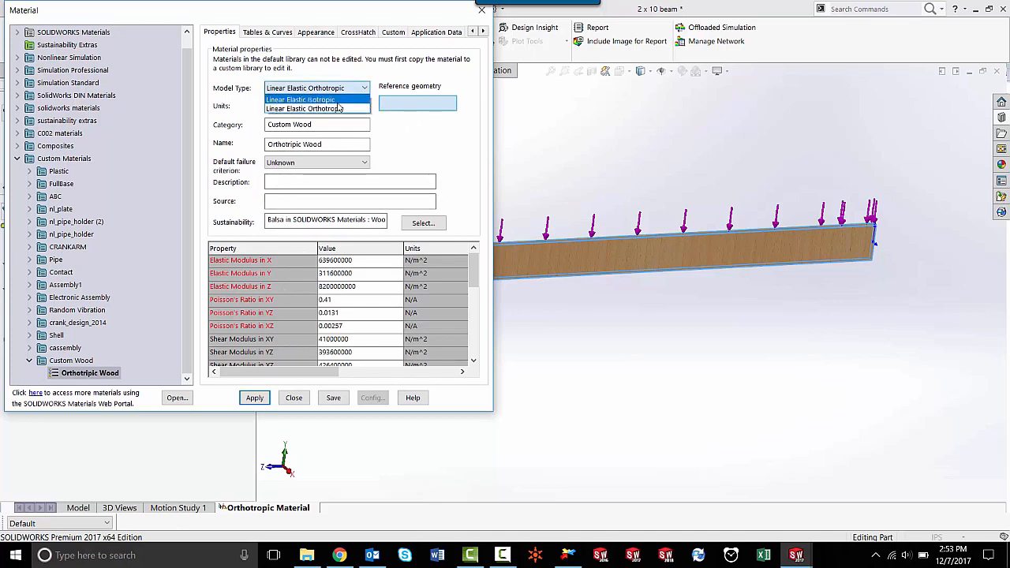
# Switch Orthotropic Wood to Linear Elastic Isotropic, modulus 639600000 N/m^2 and Poisson's ratio 0.41
pyautogui.click(315, 100)
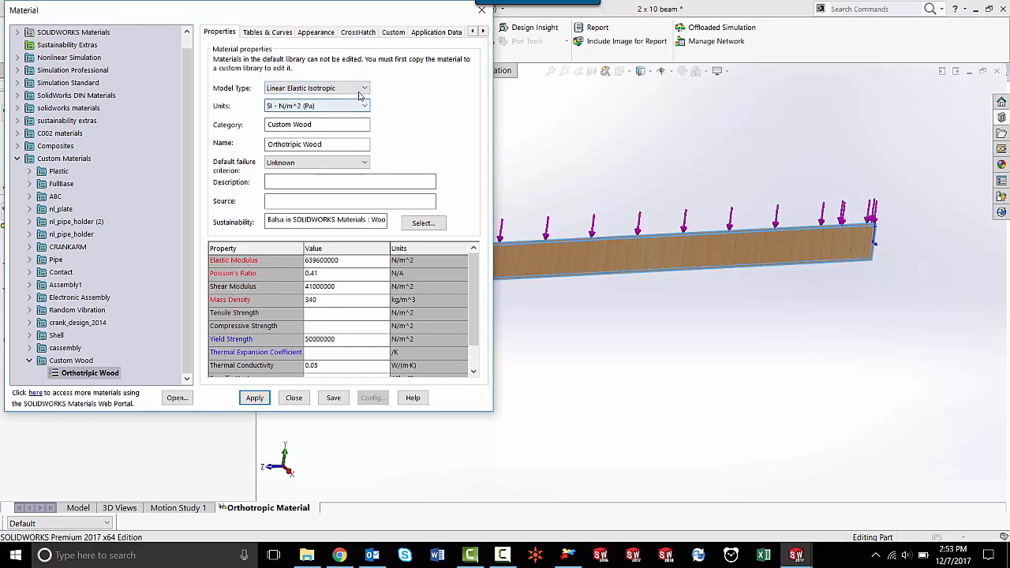
# Switch Orthotropic Wood back to the Linear Elastic Orthotropic model
pyautogui.click(360, 88)
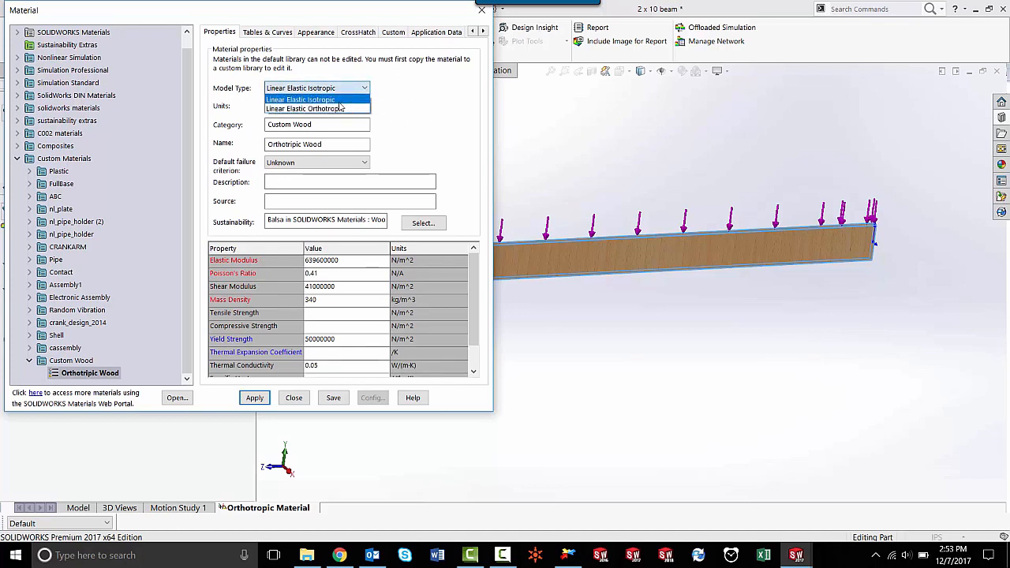
pyautogui.click(316, 108)
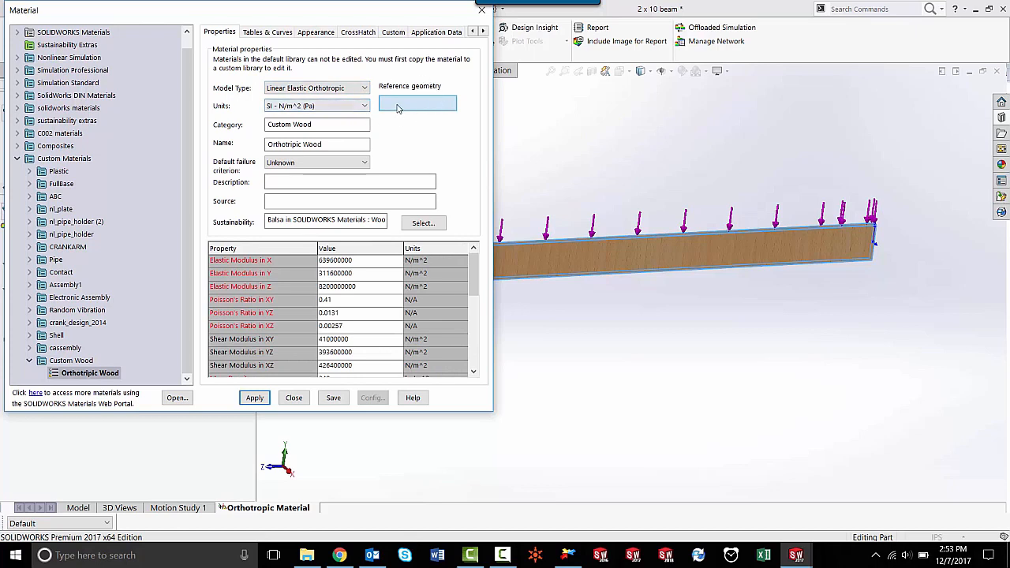
pyautogui.moveTo(408, 106)
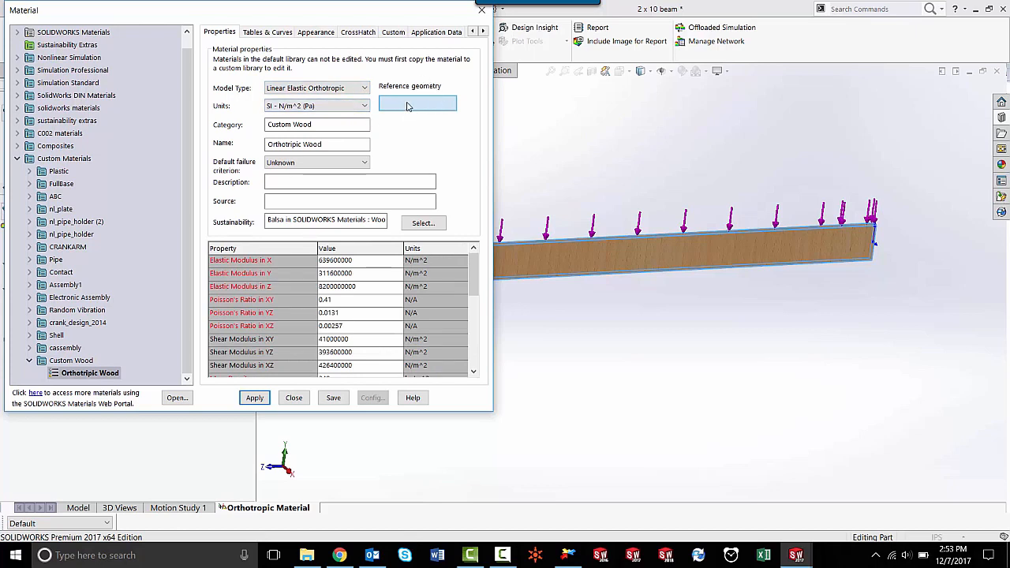
pyautogui.moveTo(430, 107)
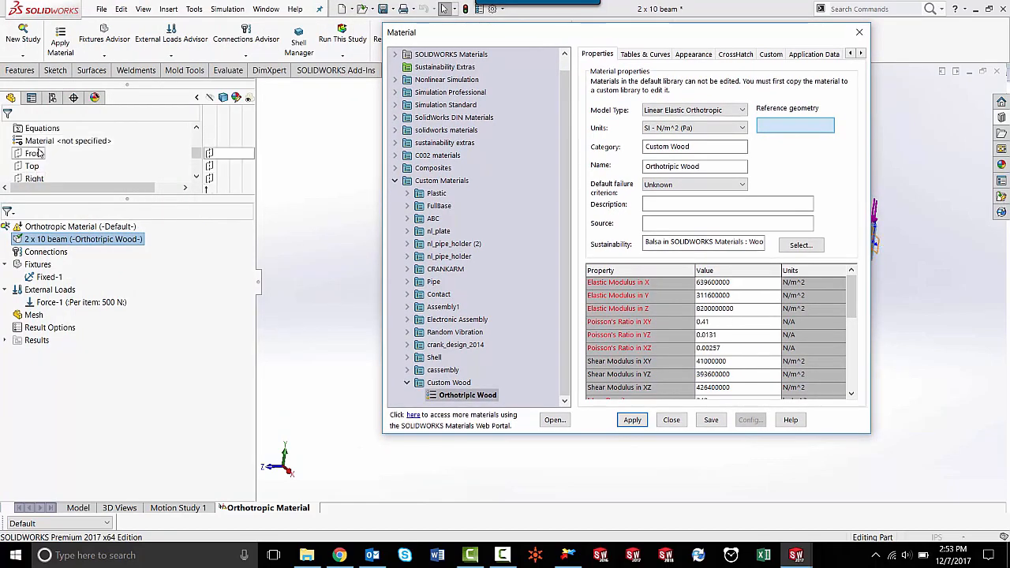
pyautogui.click(35, 153)
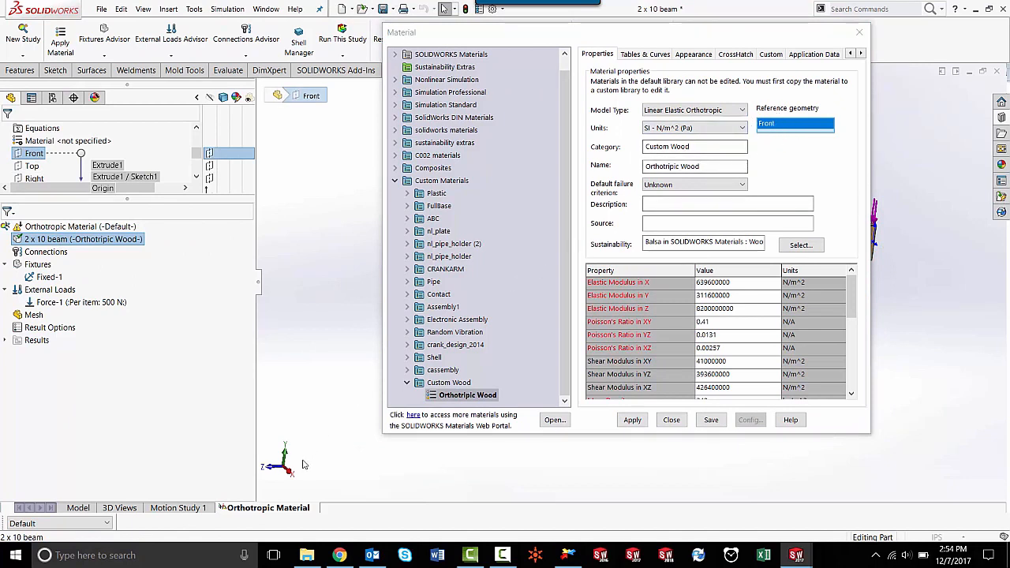
pyautogui.moveTo(293, 480)
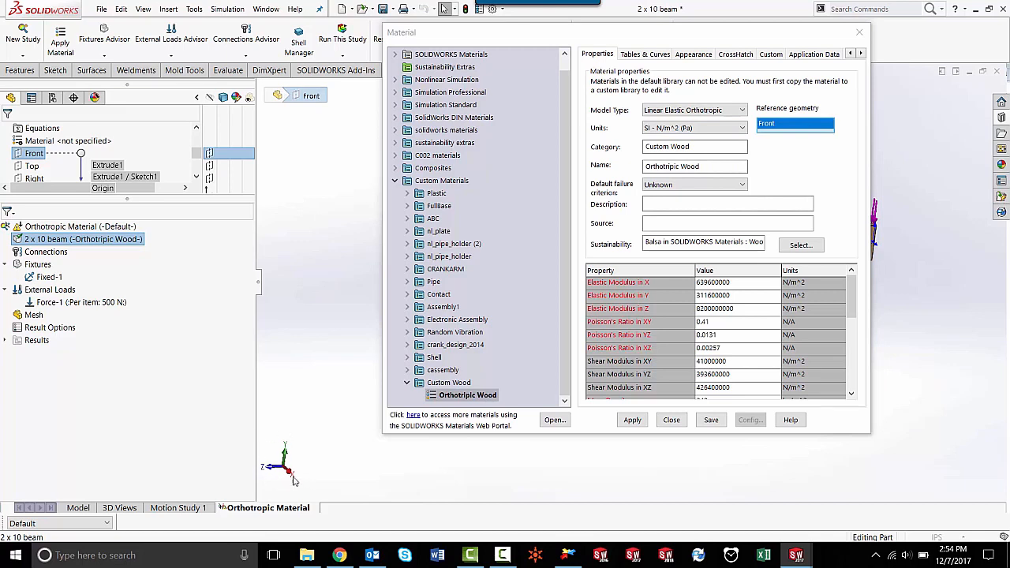
pyautogui.moveTo(680, 285)
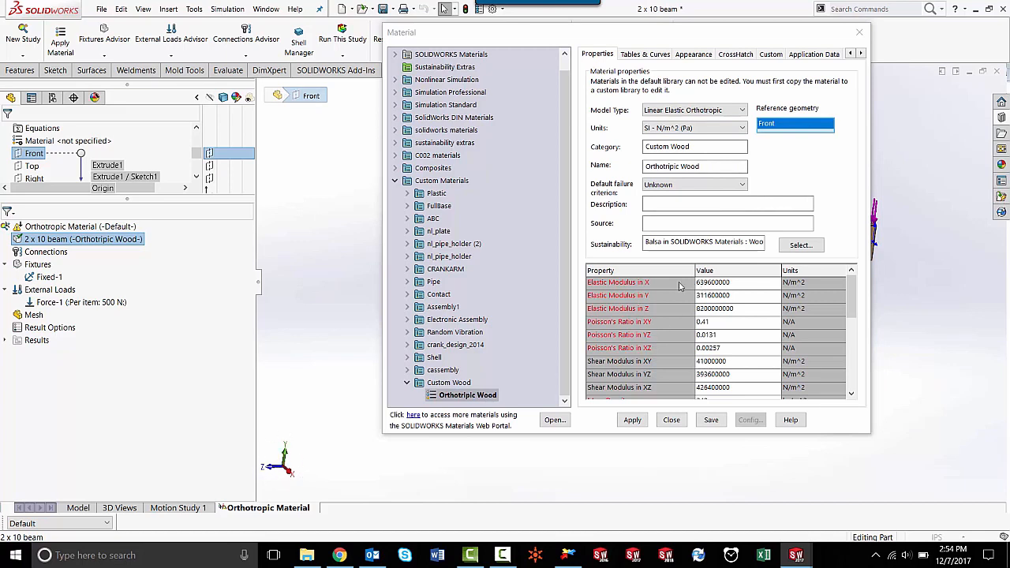
pyautogui.moveTo(749, 161)
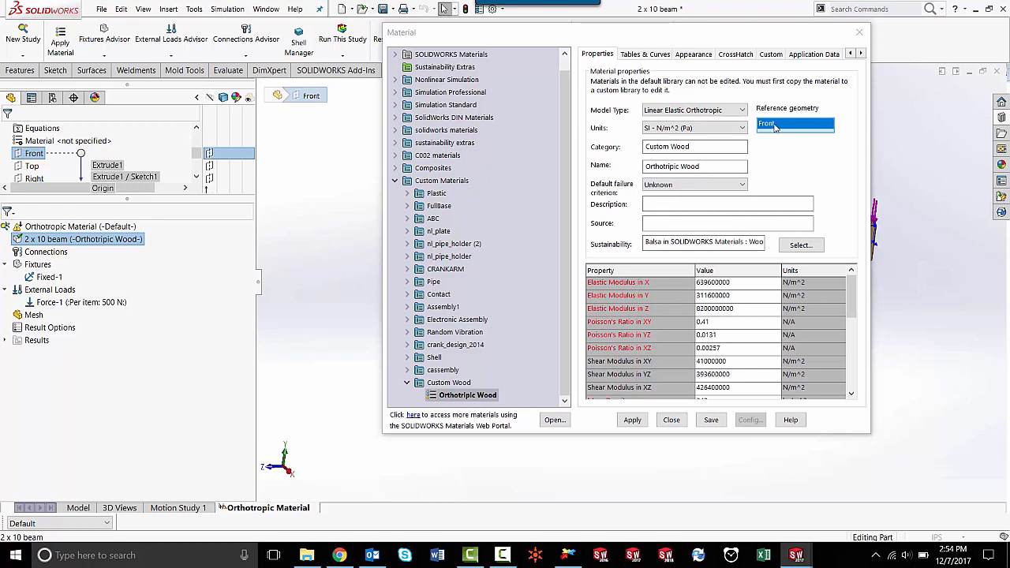
pyautogui.moveTo(780, 125)
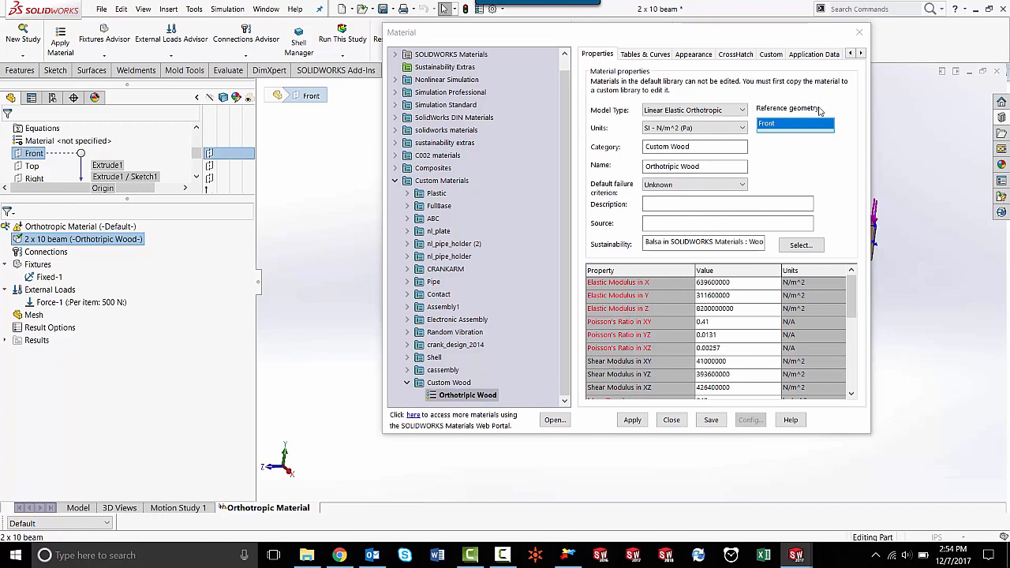
pyautogui.rightClick(794, 124)
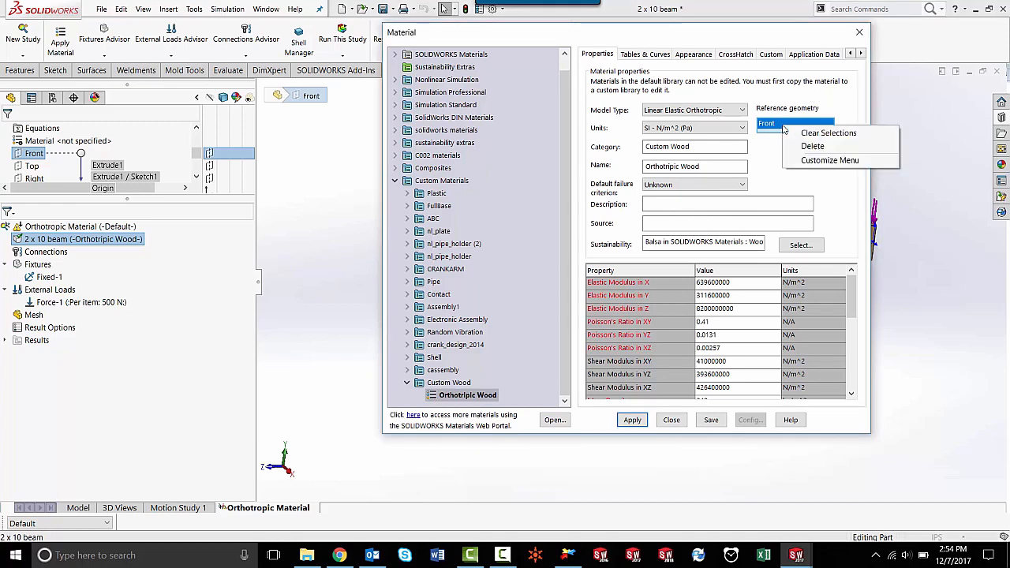
pyautogui.click(828, 132)
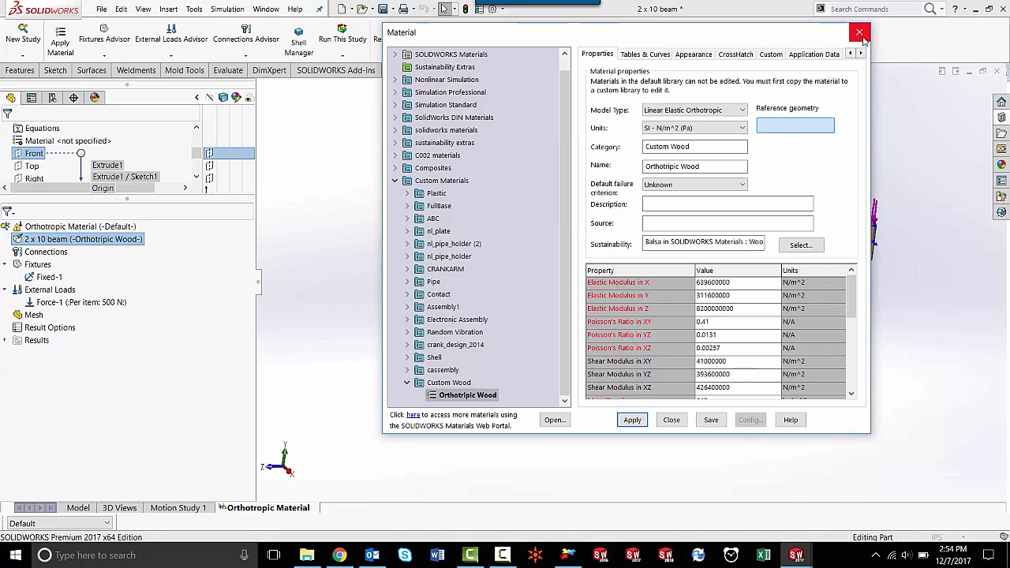
# Close the material dialog and show the Features tab's Reference Geometry options
pyautogui.click(859, 31)
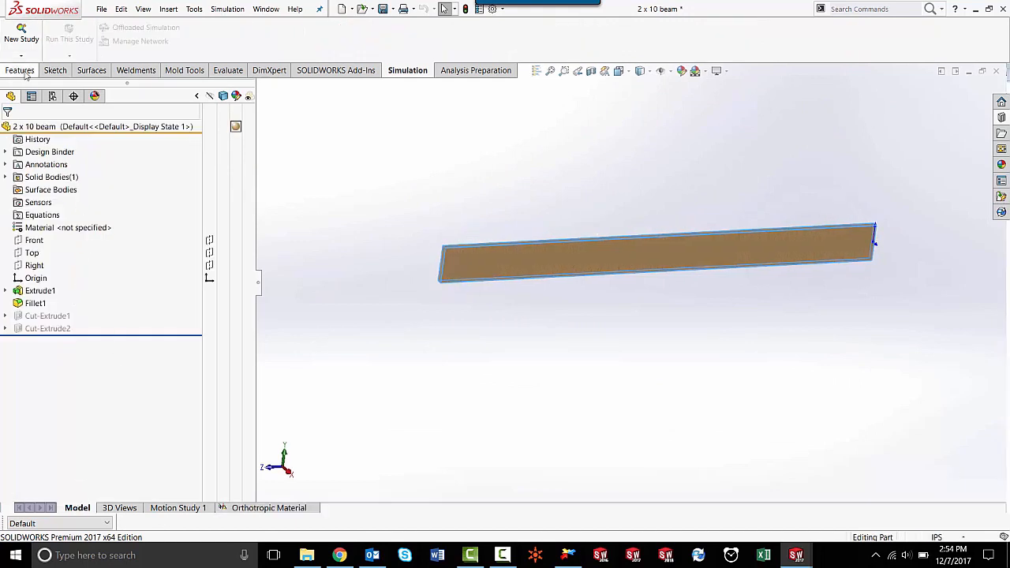
pyautogui.click(20, 70)
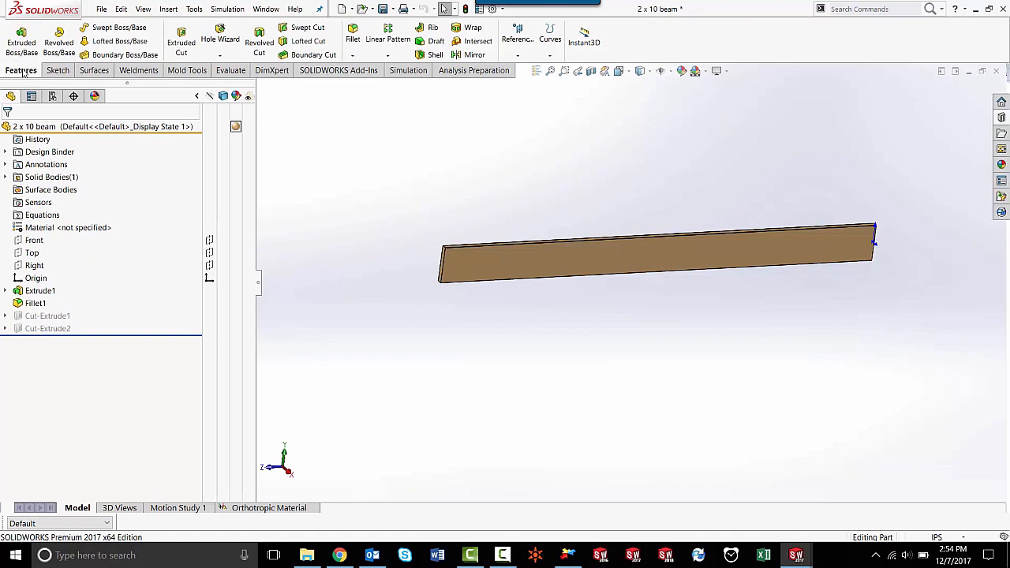
pyautogui.moveTo(516, 36)
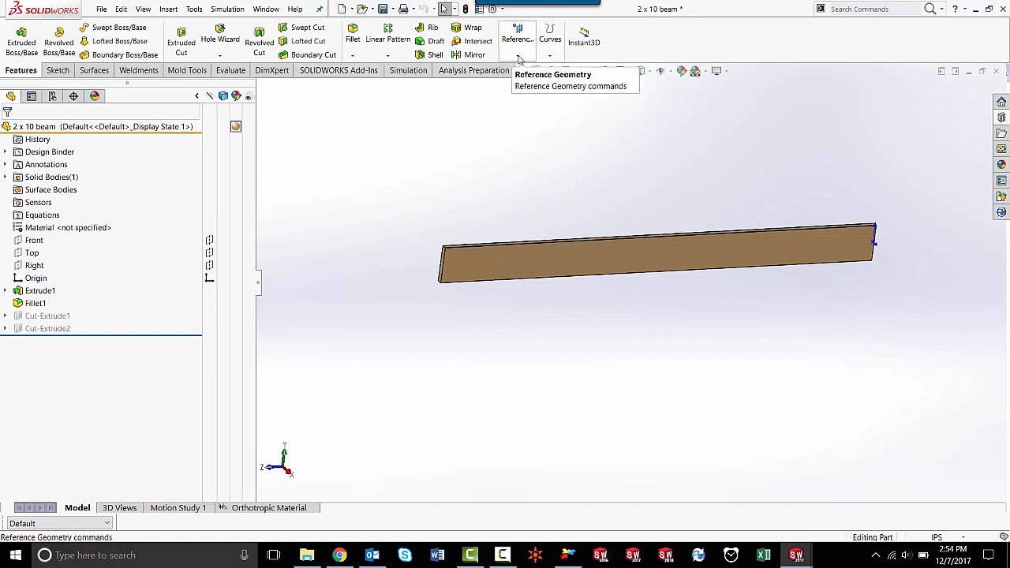
pyautogui.click(516, 54)
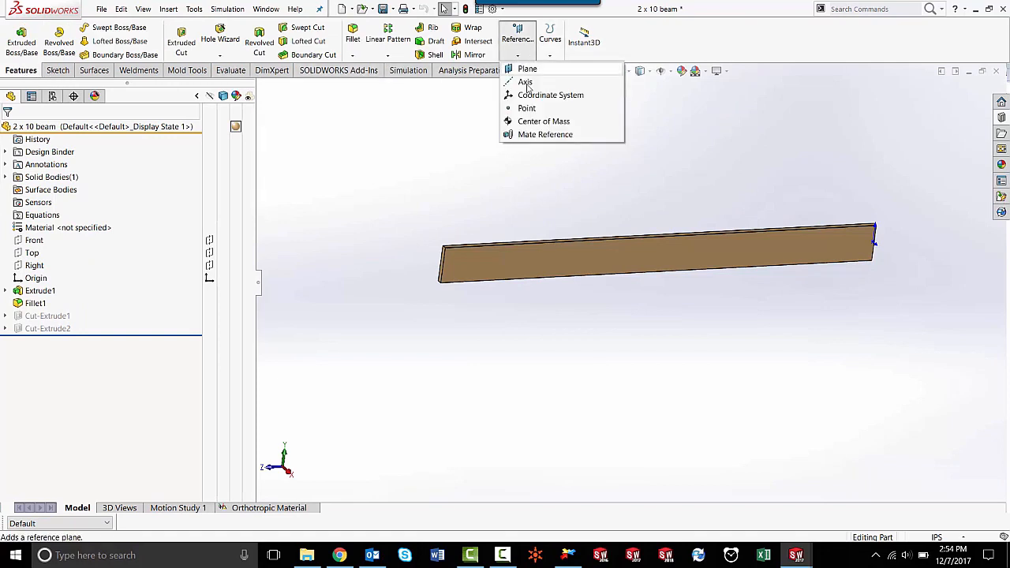
# Create Coordinate System1 at the beam's end vertex with X along the top long edge
pyautogui.click(551, 95)
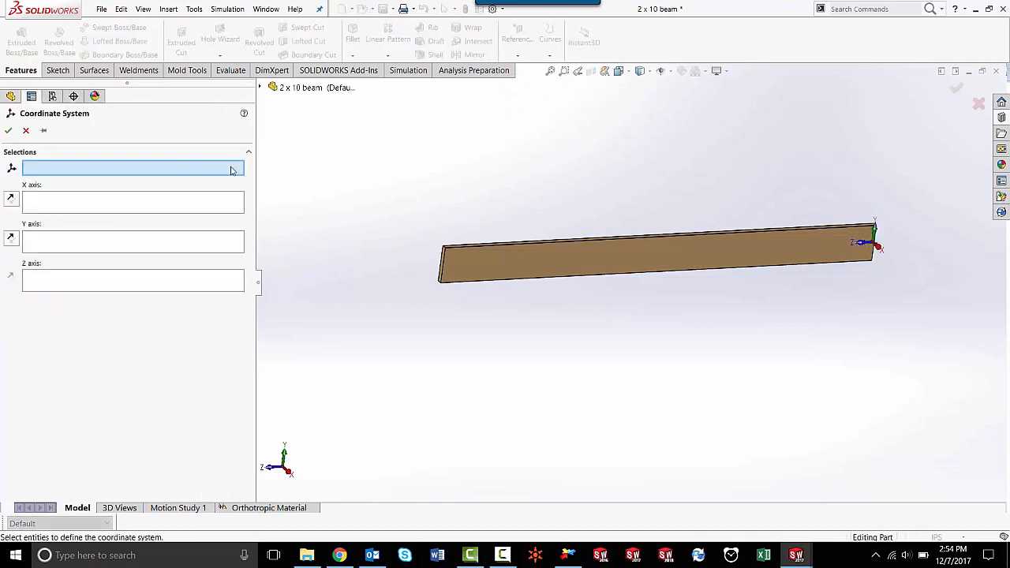
pyautogui.moveTo(439, 237)
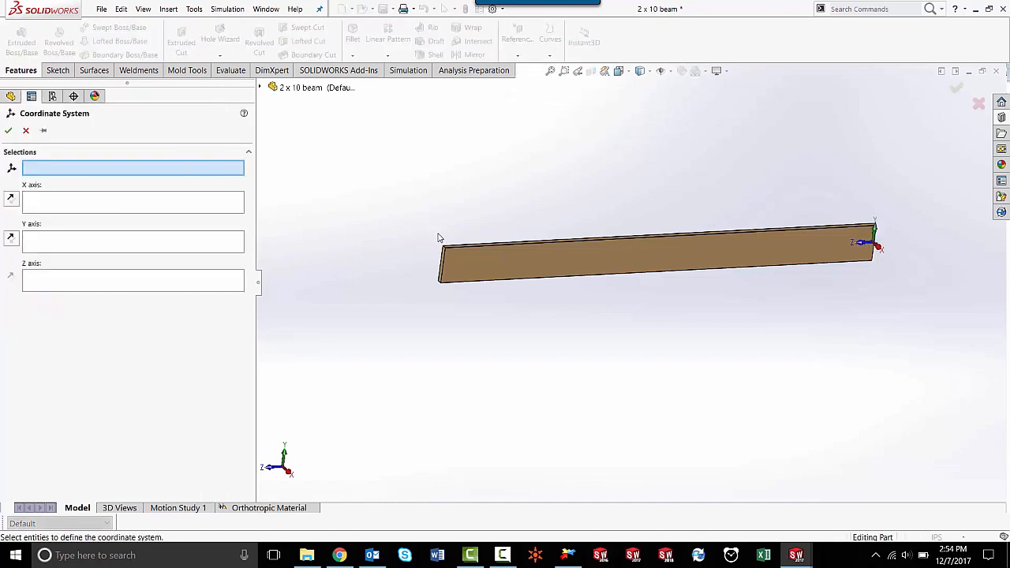
pyautogui.moveTo(446, 254)
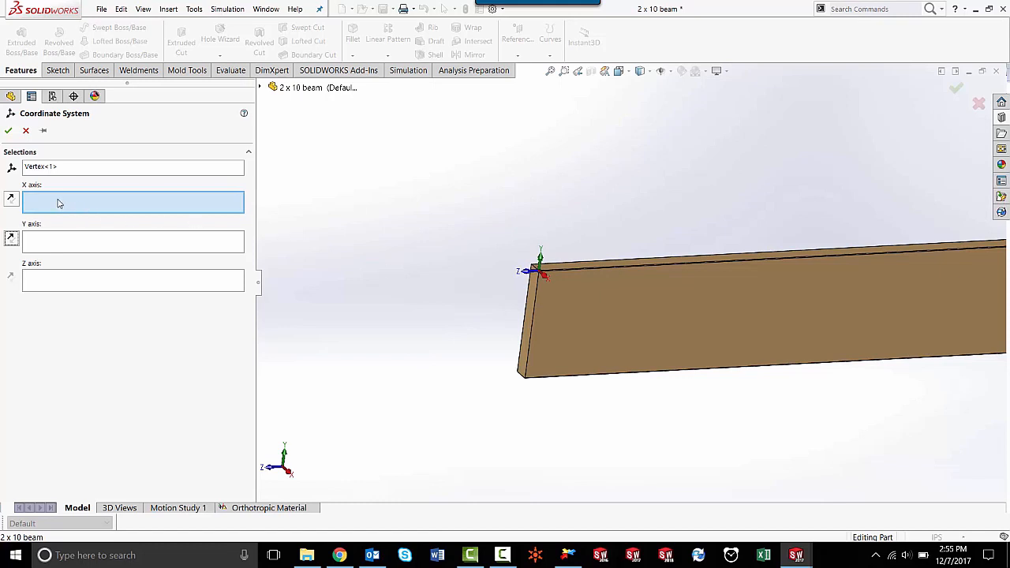
pyautogui.click(133, 241)
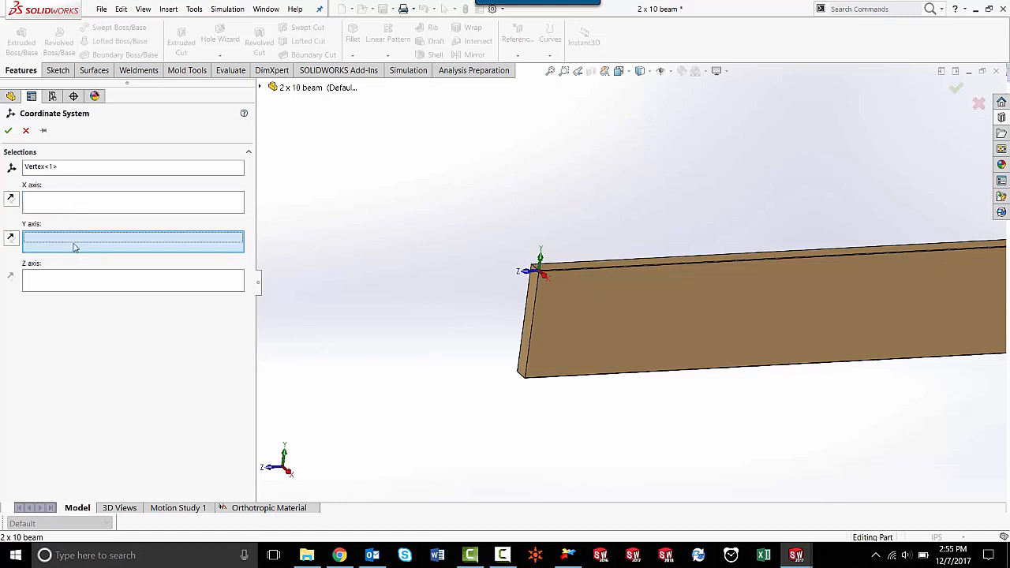
pyautogui.click(132, 201)
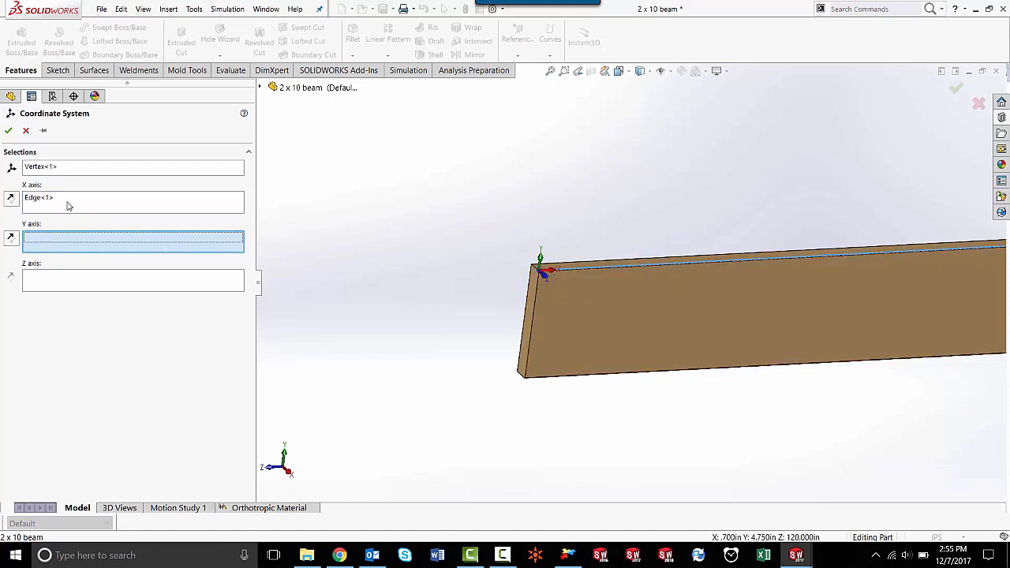
pyautogui.moveTo(601, 273)
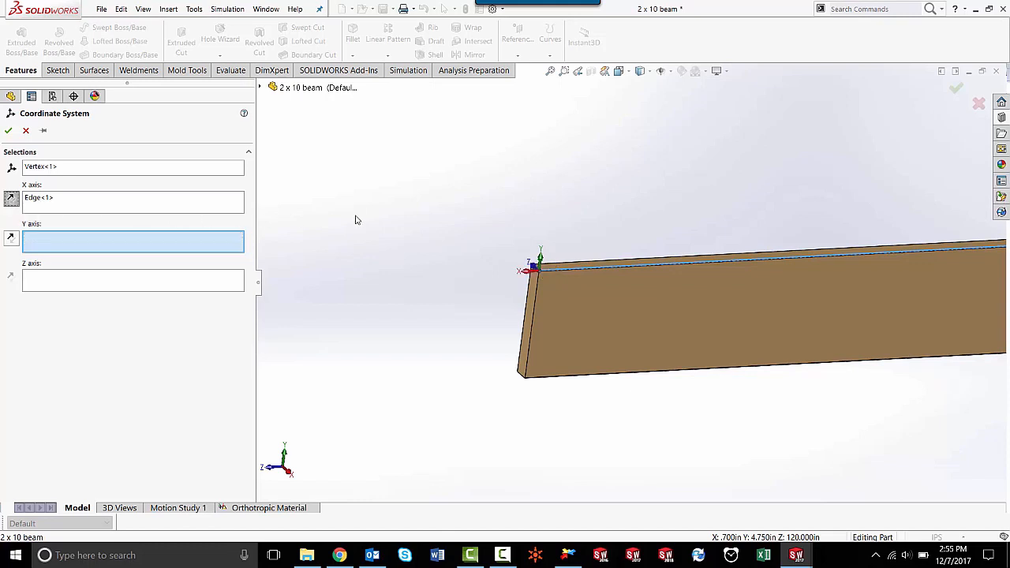
pyautogui.moveTo(505, 292)
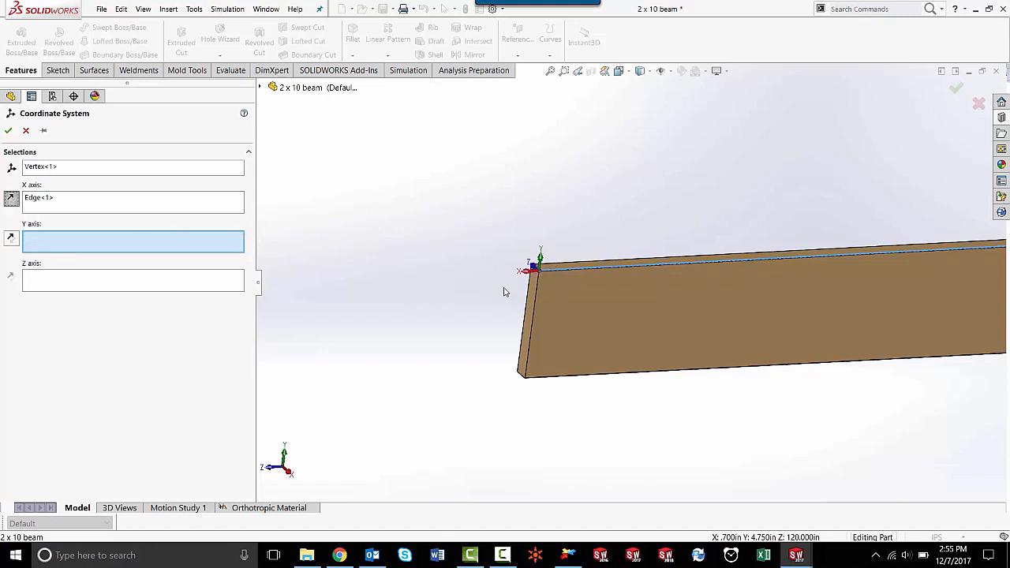
pyautogui.moveTo(469, 353)
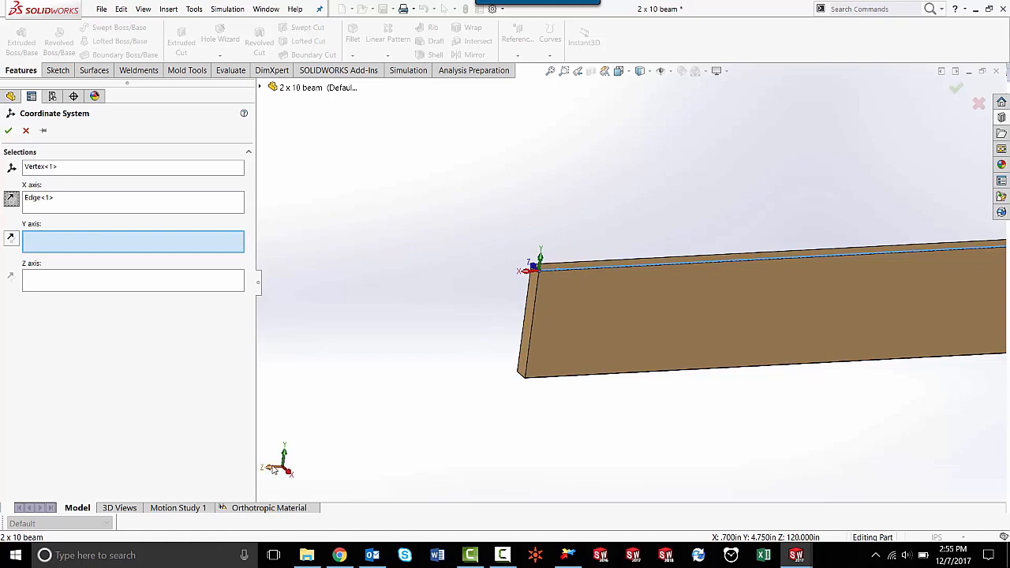
pyautogui.moveTo(307, 456)
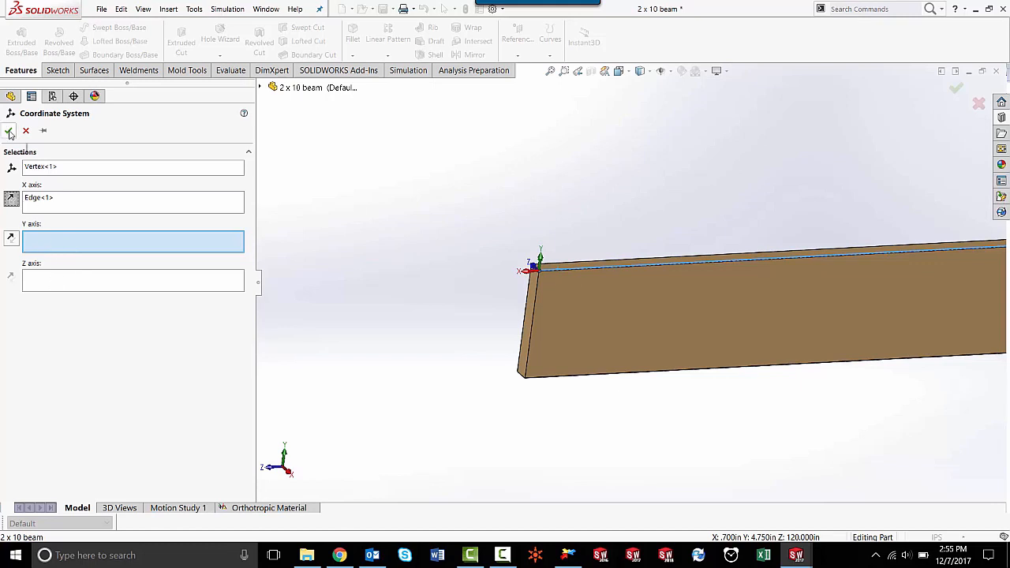
pyautogui.click(10, 131)
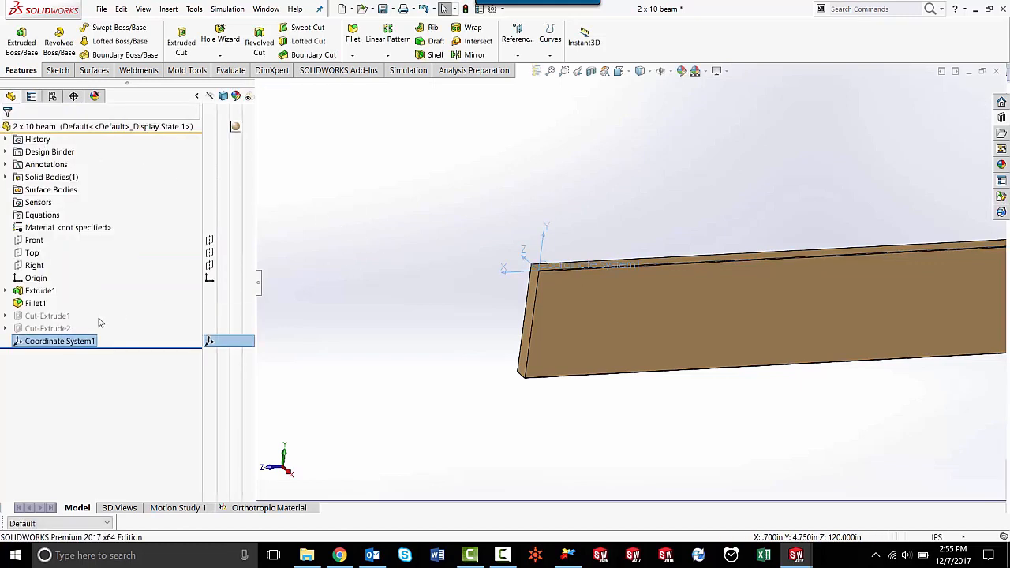
pyautogui.moveTo(190, 449)
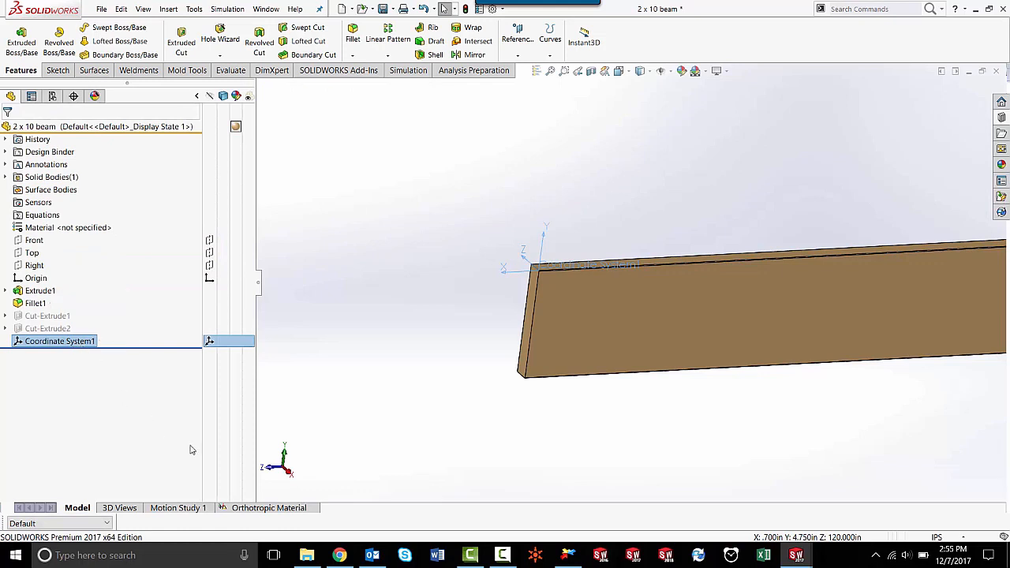
pyautogui.moveTo(276, 511)
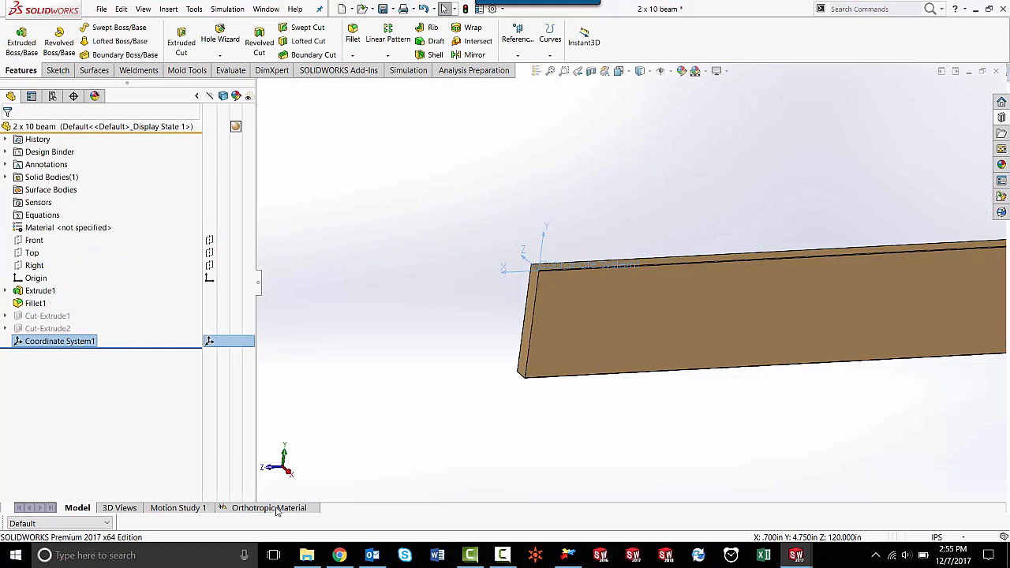
pyautogui.rightClick(47, 239)
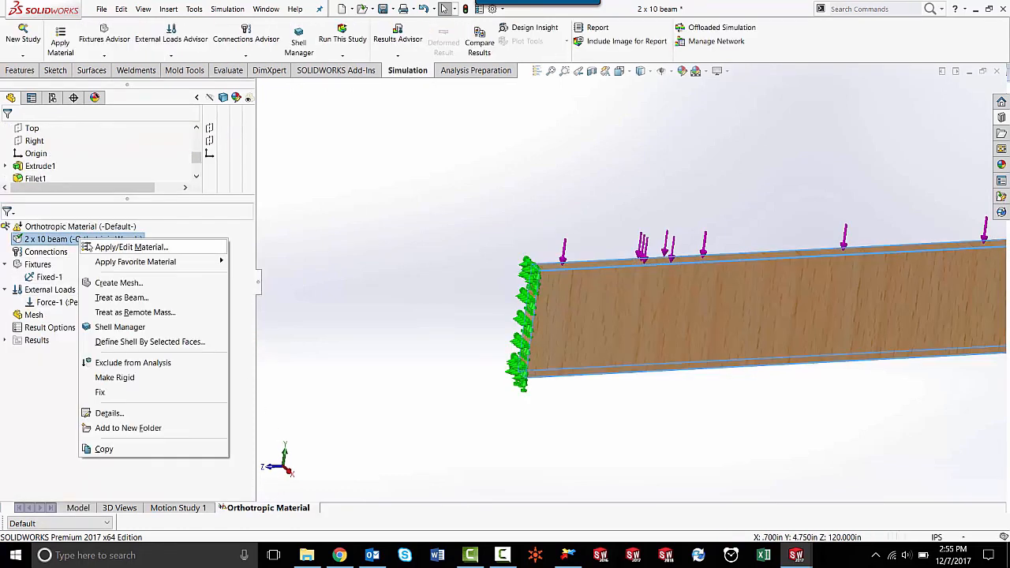
# Apply Custom Wood > Orthotropic Wood to the beam, referenced to Coordinate System1
pyautogui.click(131, 247)
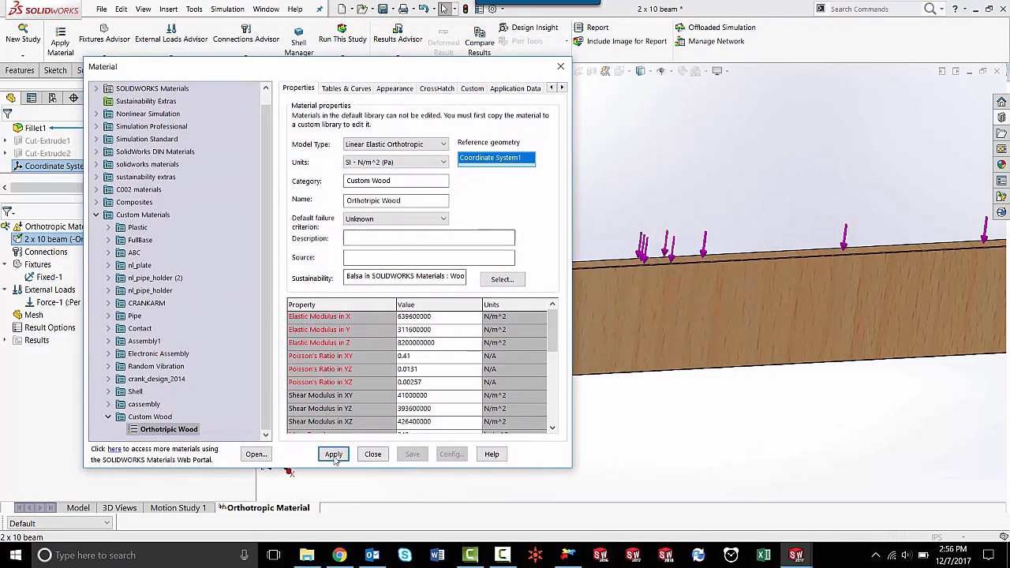
pyautogui.click(332, 453)
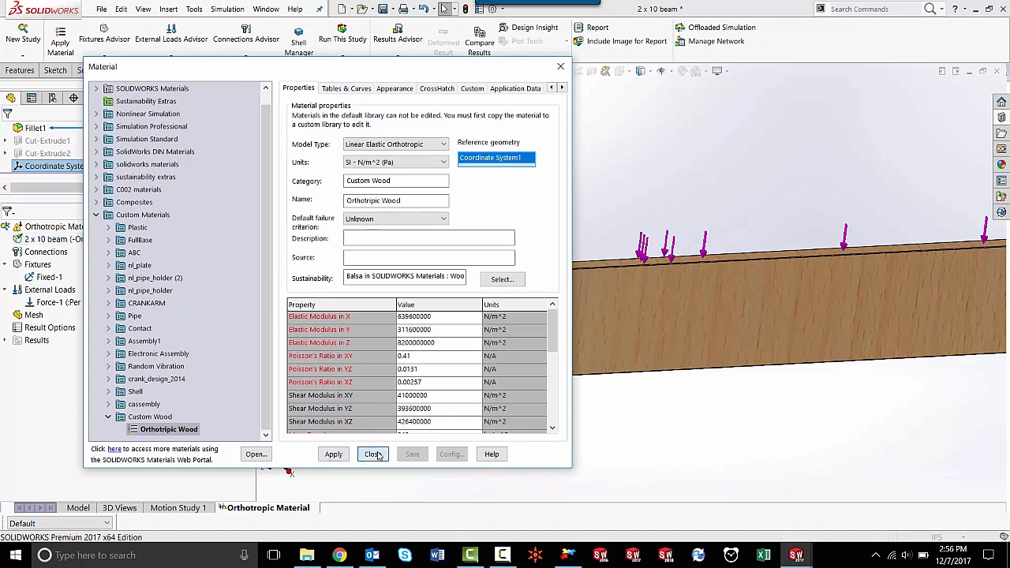
pyautogui.click(373, 454)
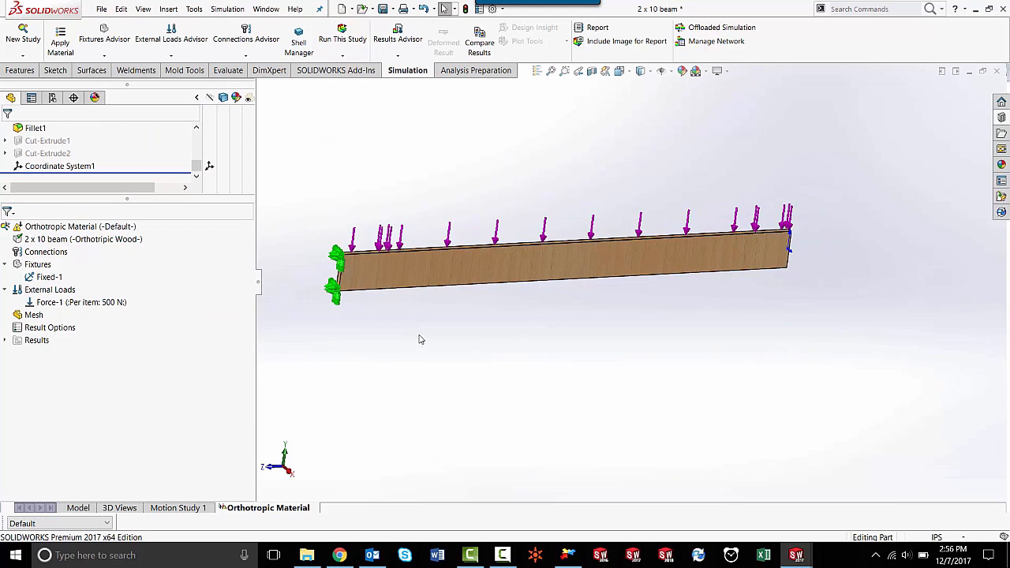
# Run the Orthotropic Material study to produce the Stress1 von Mises plot
pyautogui.rightClick(71, 226)
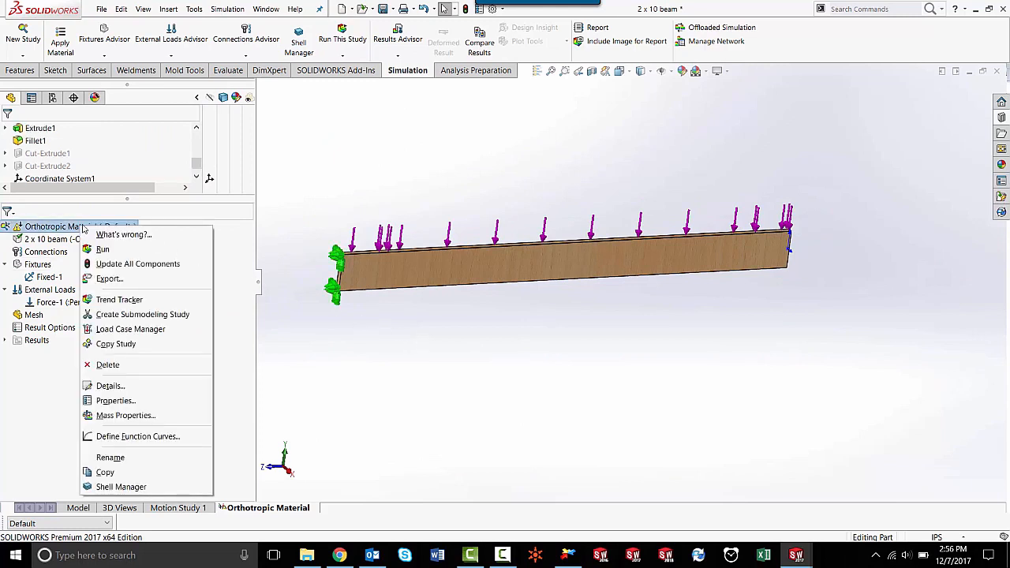
pyautogui.click(102, 249)
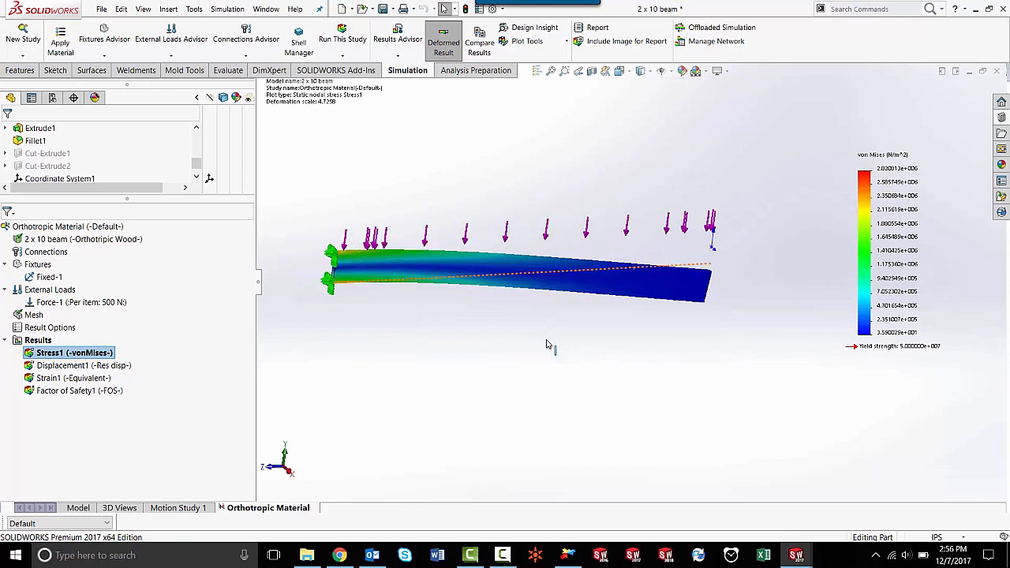
pyautogui.moveTo(549, 337)
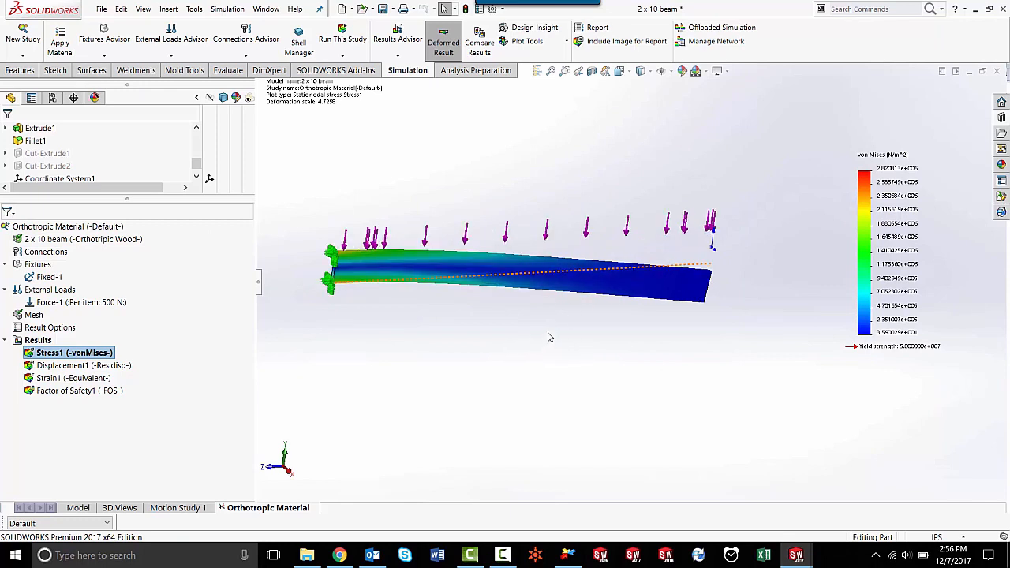